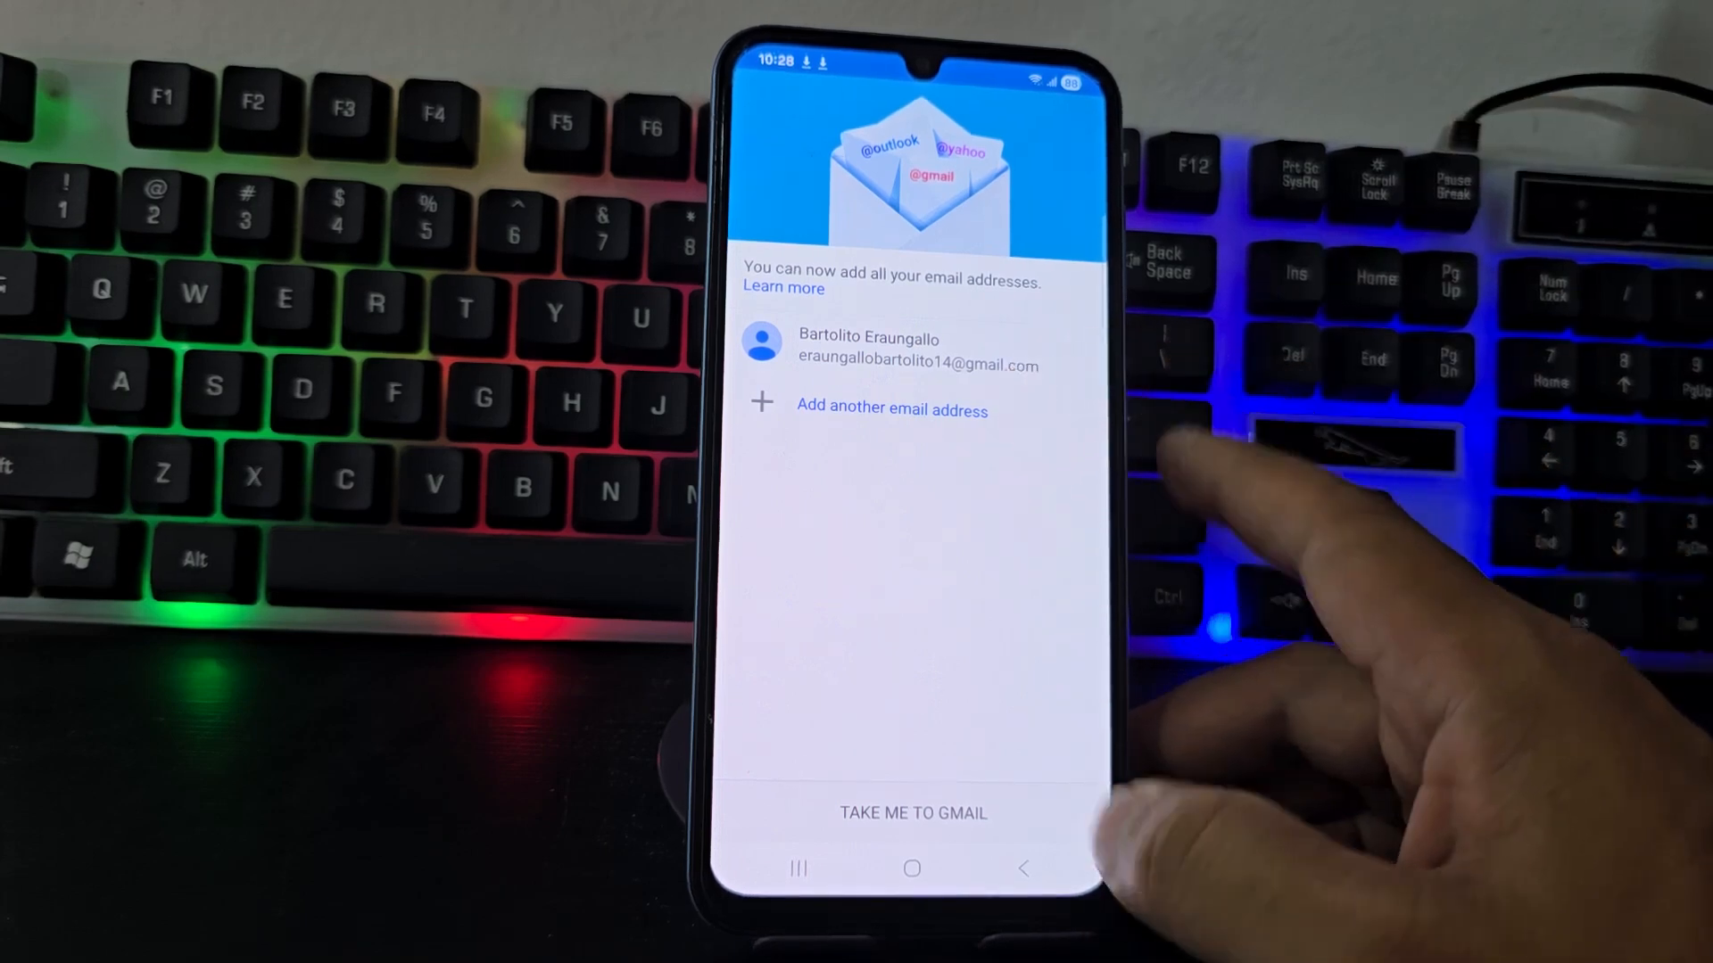
# Go from the Gmail account list into the inbox, then return to the home screen.
pyautogui.click(911, 814)
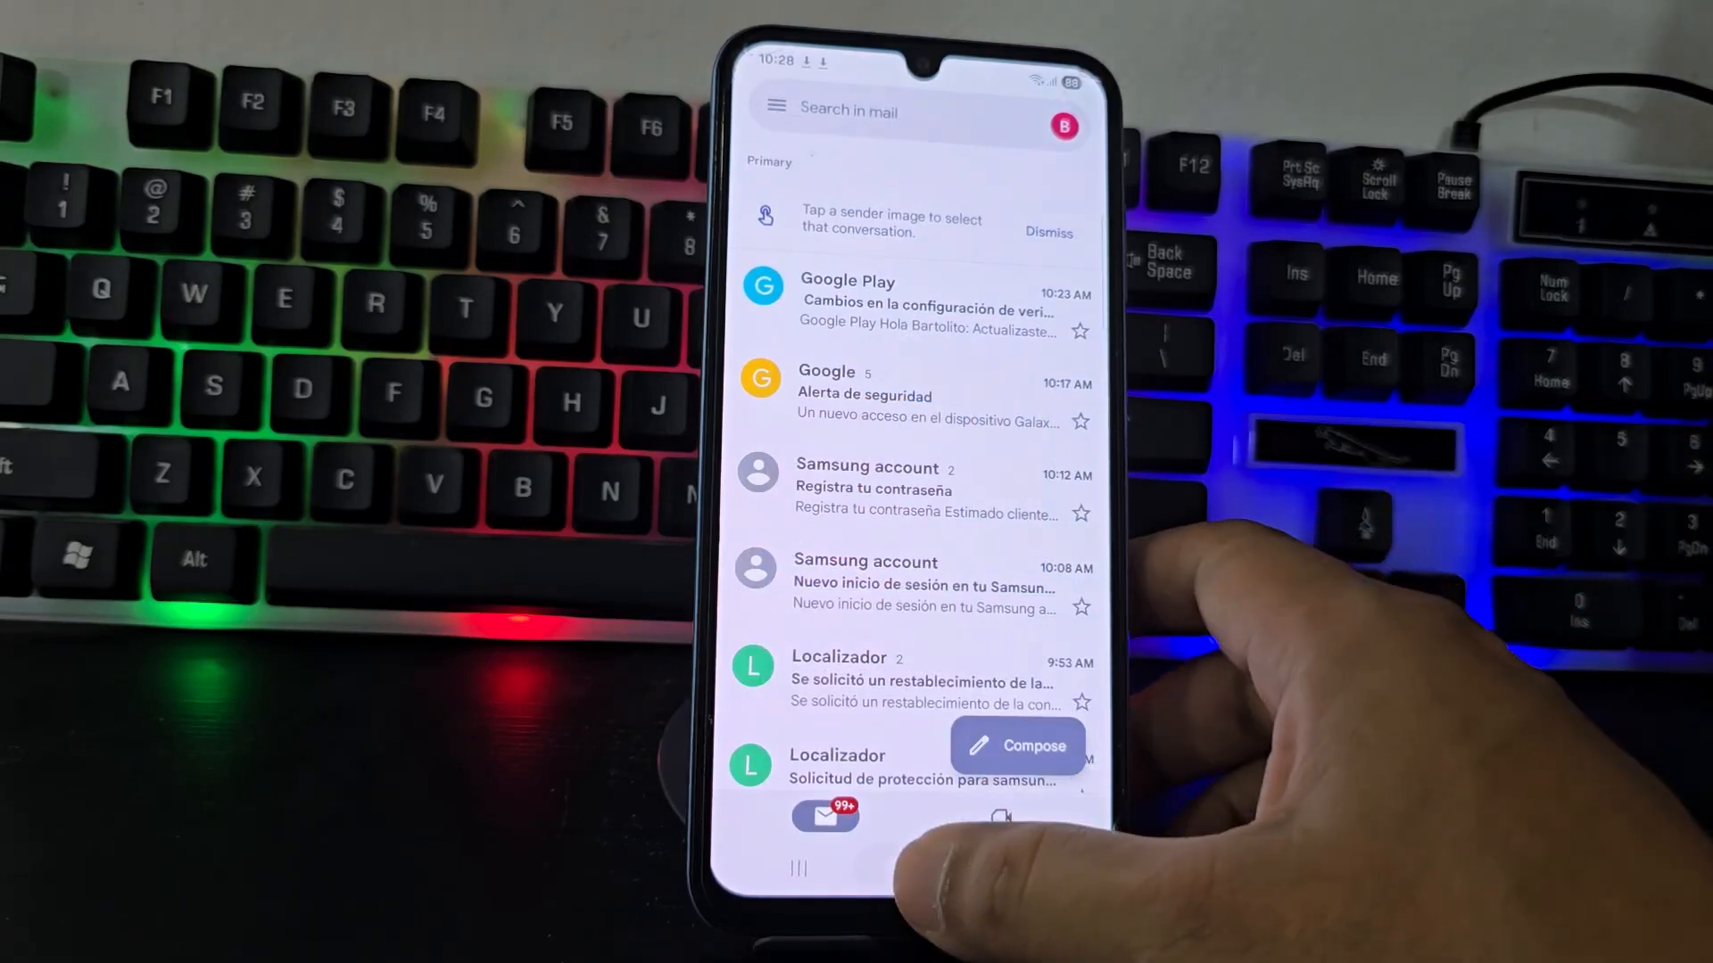
pyautogui.click(912, 869)
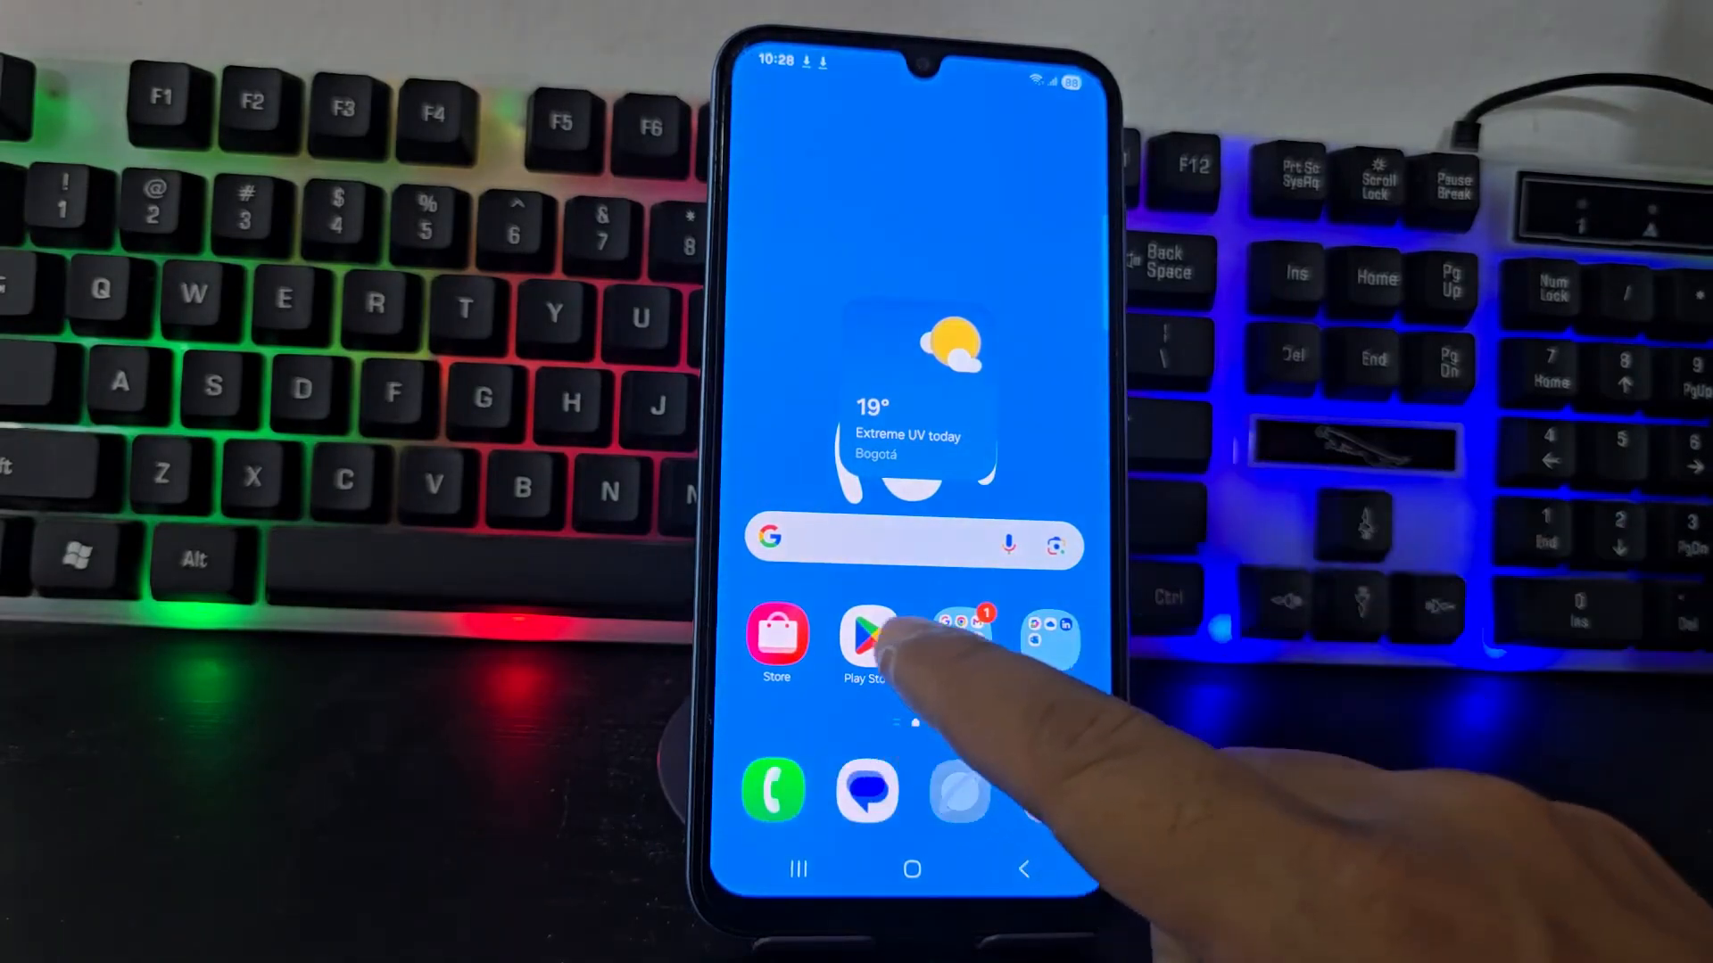
# Launch Google Play and answer the 'Verify your purchases instantly' prompt.
pyautogui.click(869, 639)
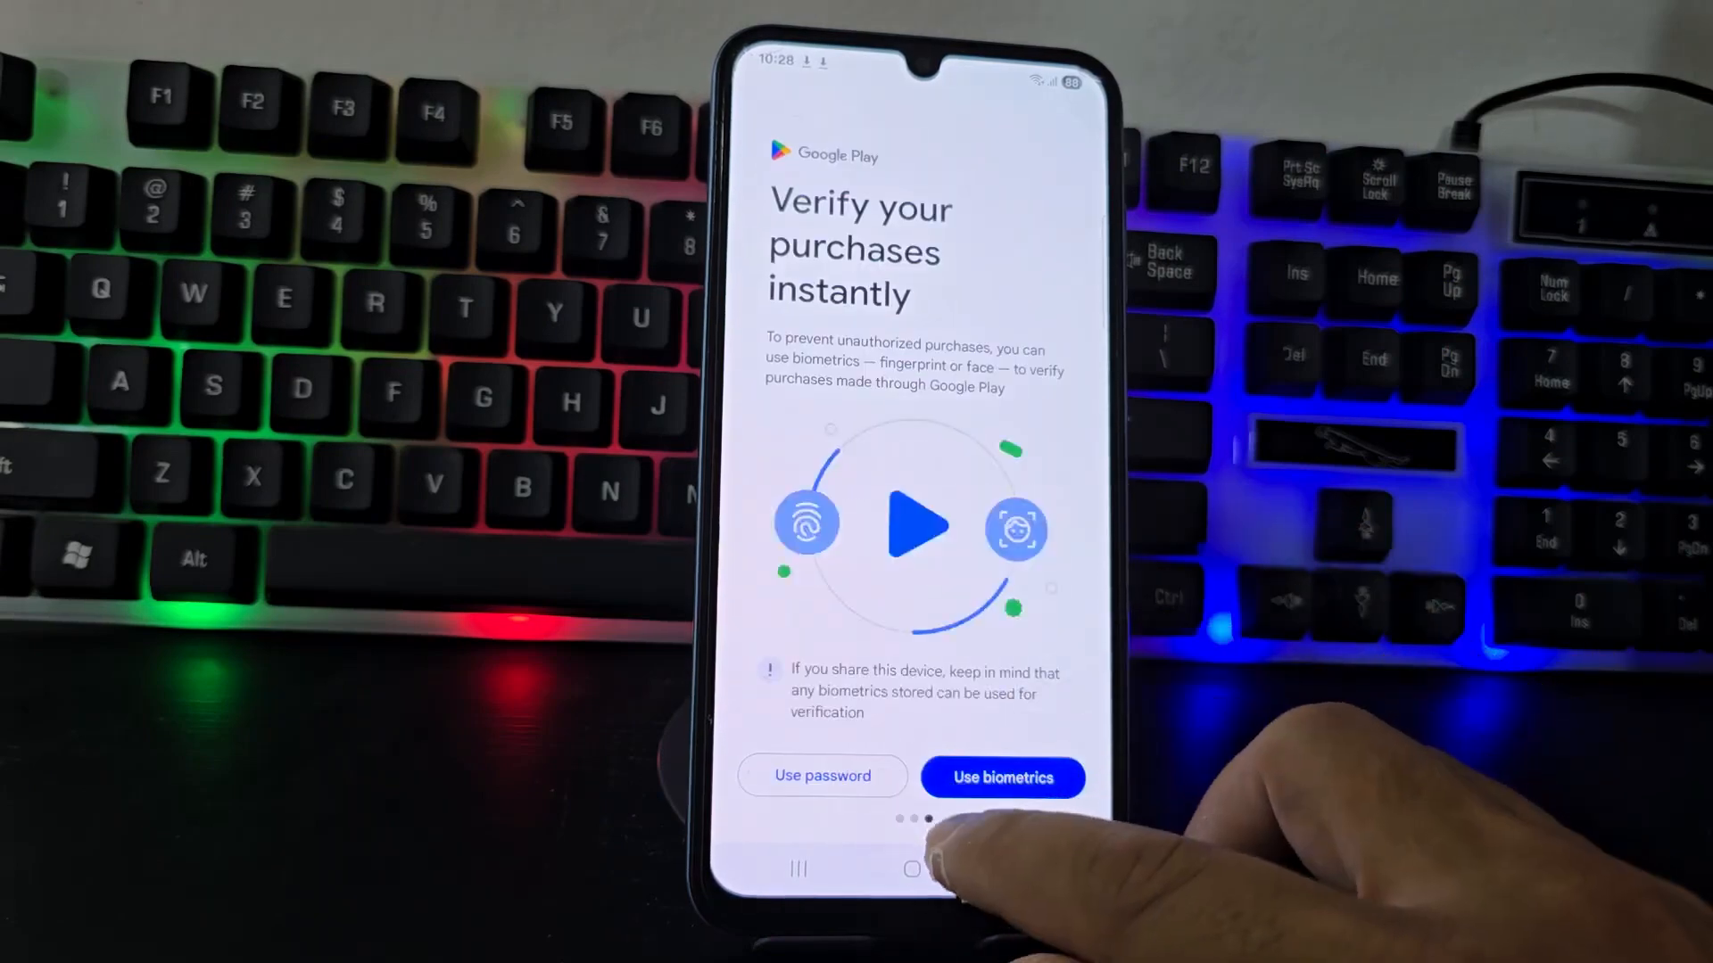
pyautogui.click(914, 869)
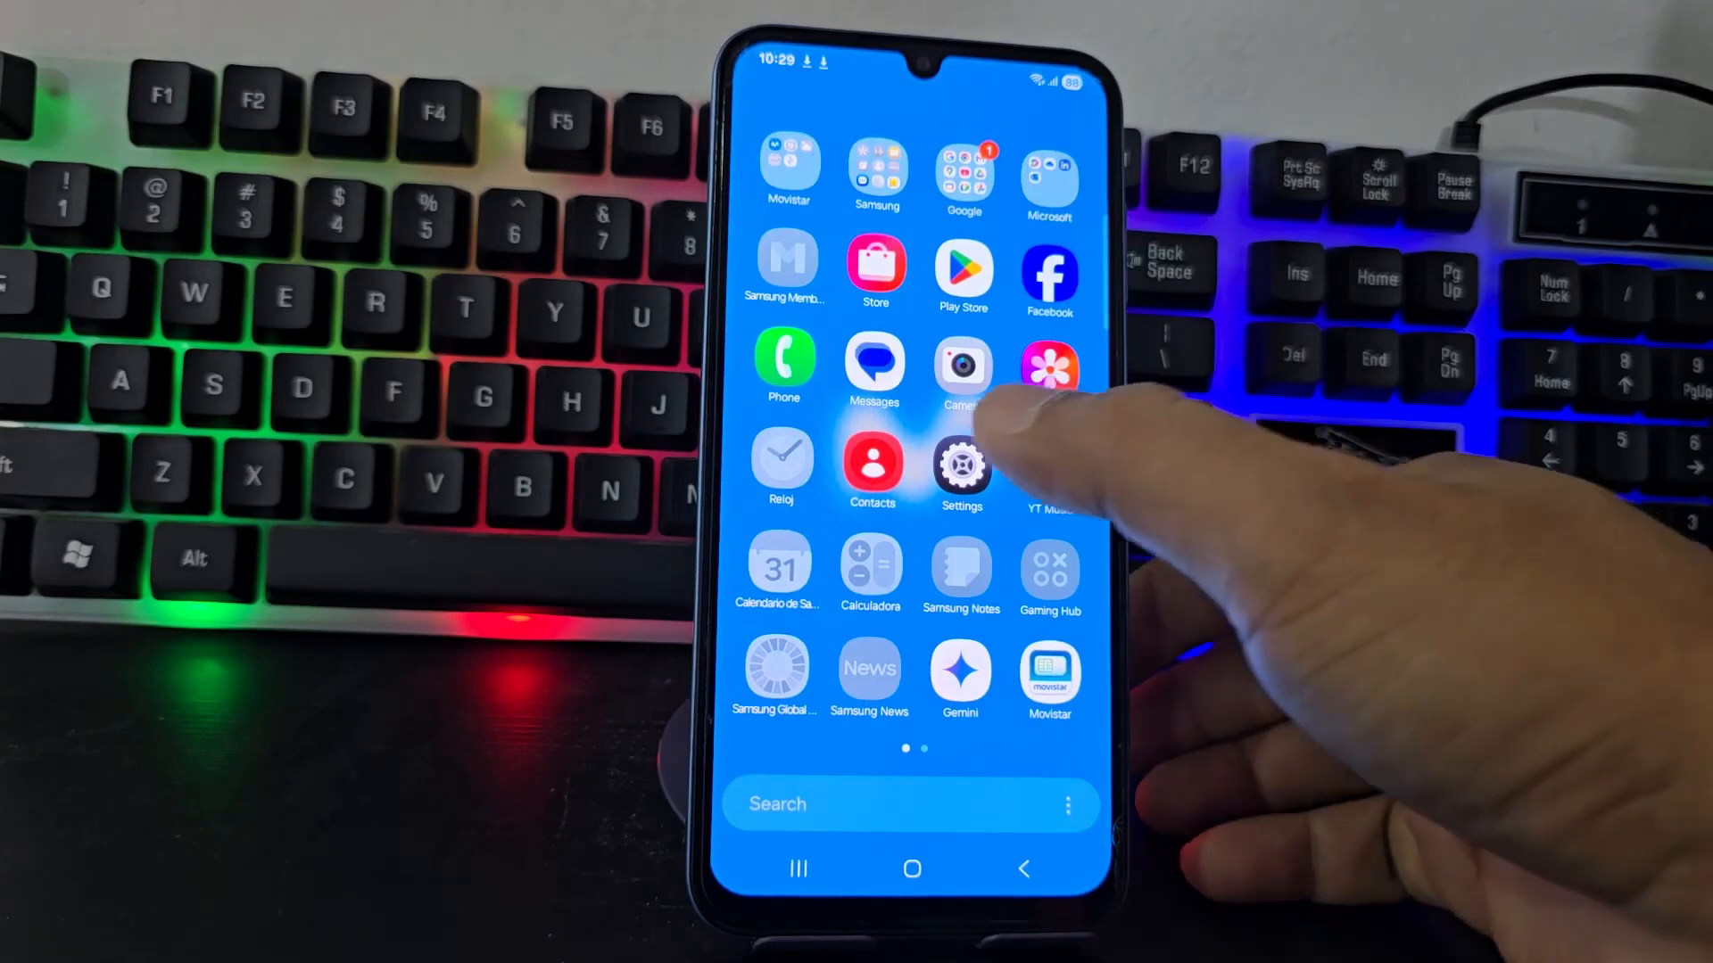
# Launch Settings, then close all running apps from the Recents view.
pyautogui.click(959, 464)
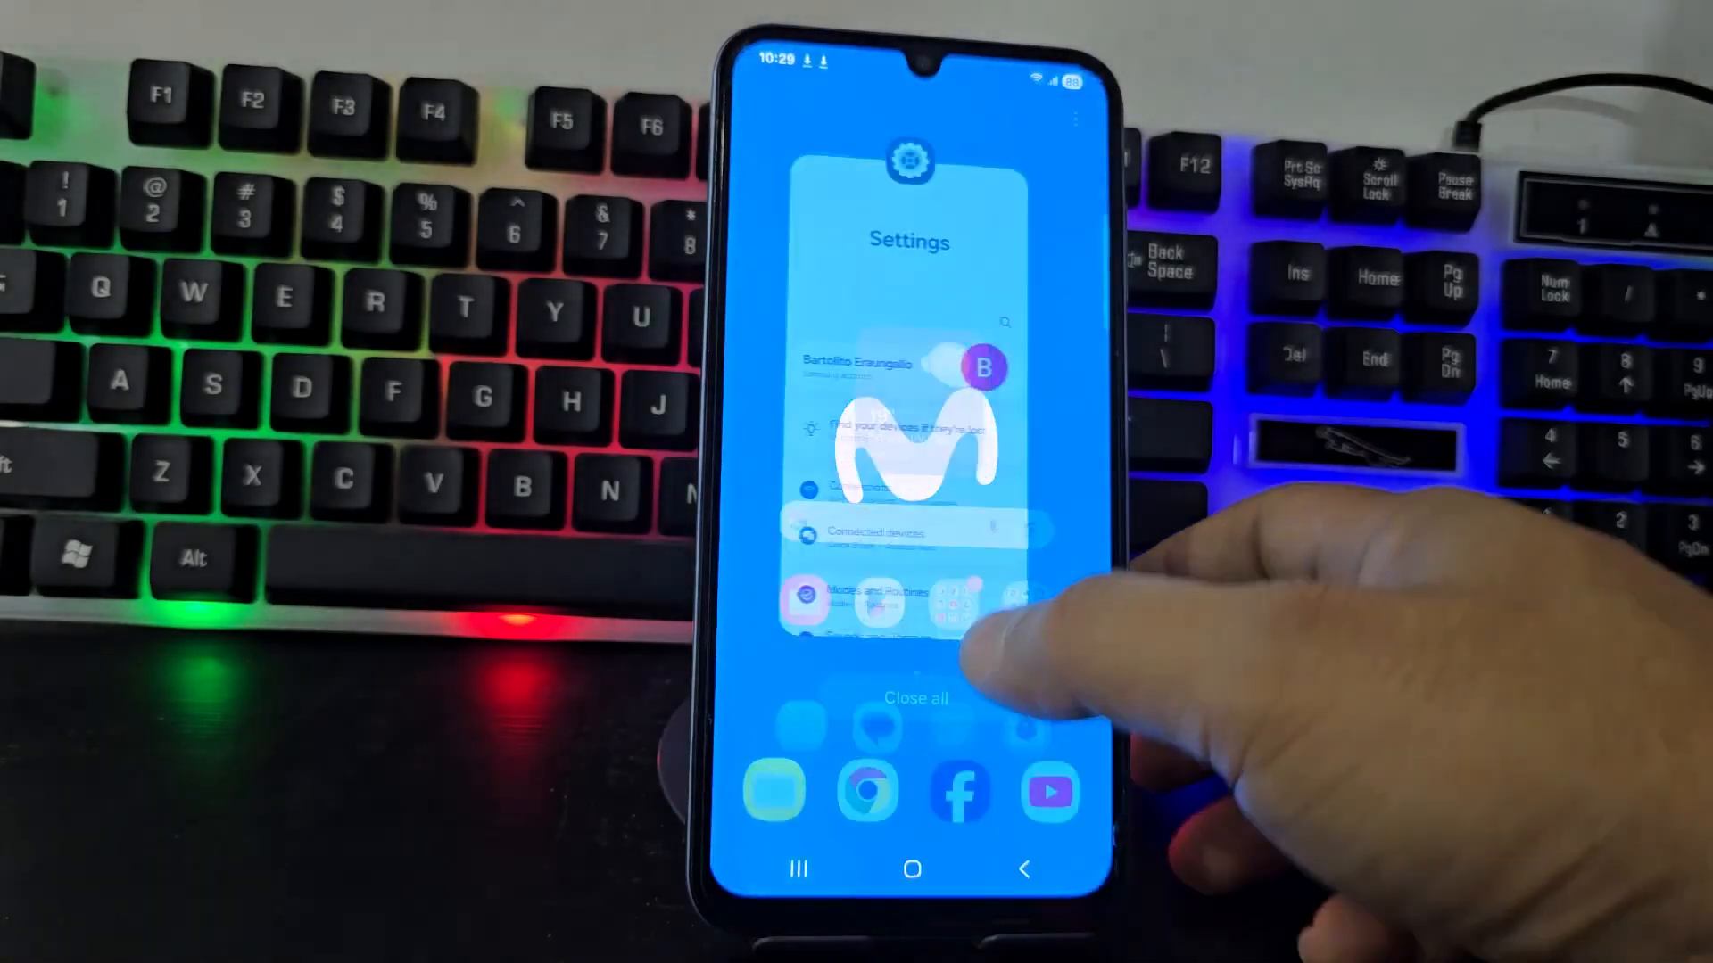
pyautogui.click(912, 698)
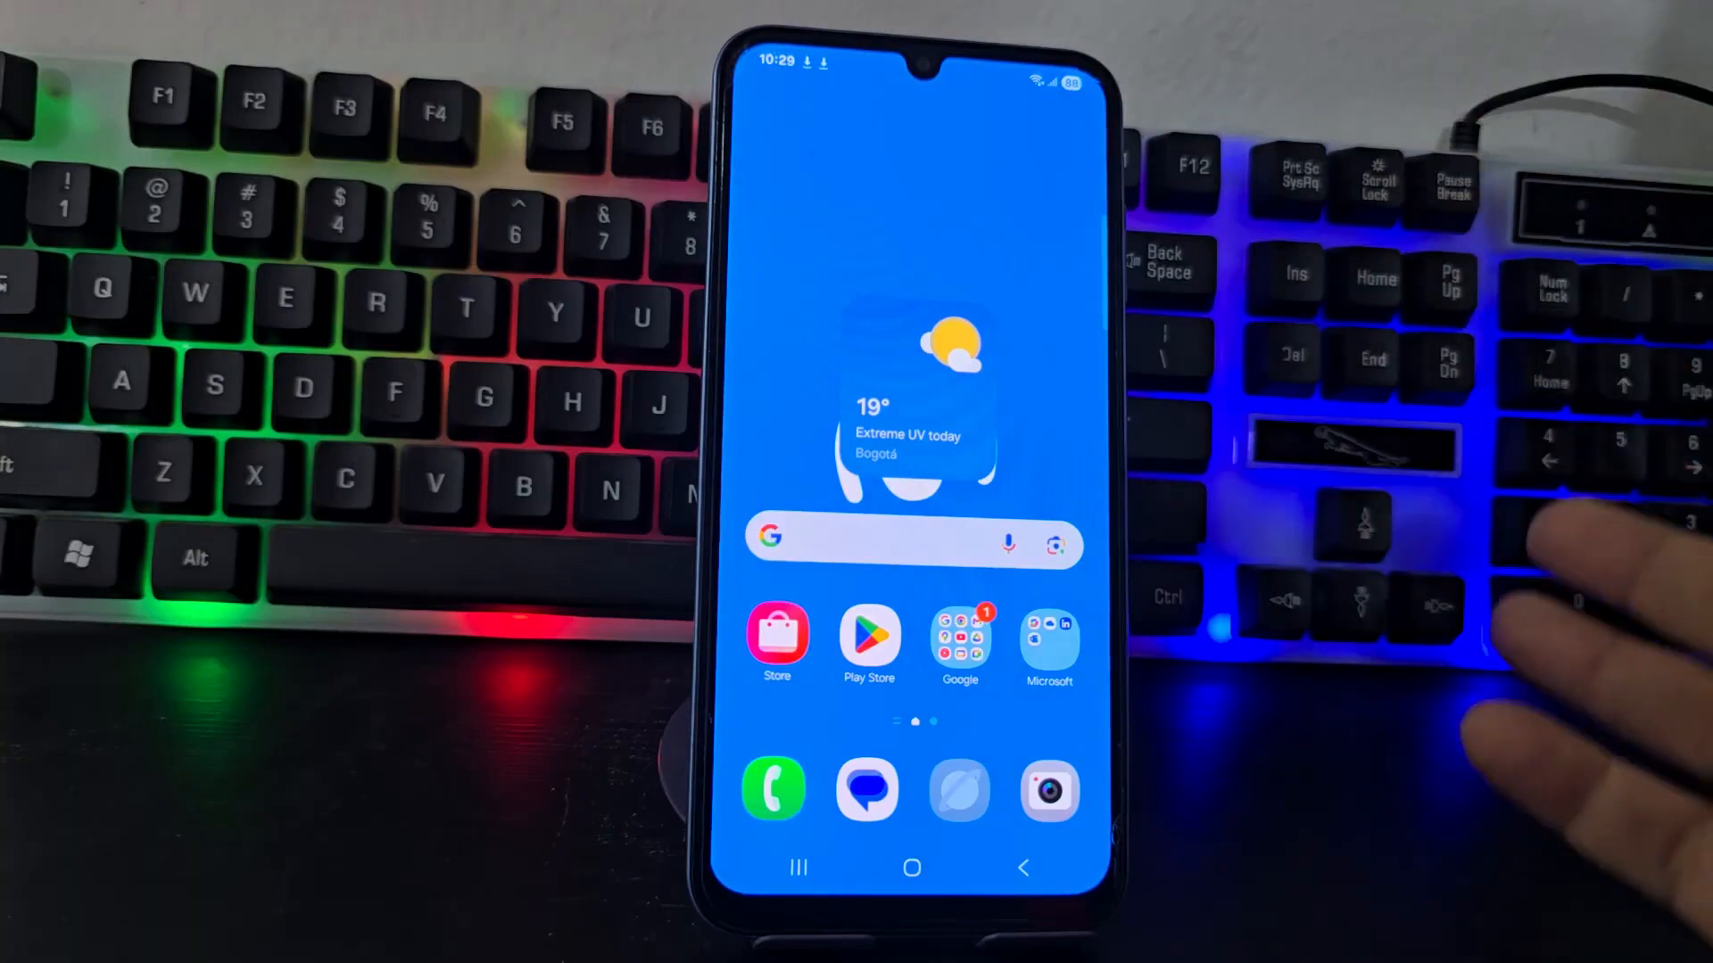
# Clear Google Play Store's app data from App info storage, reopen the store, then go home.
pyautogui.click(868, 637)
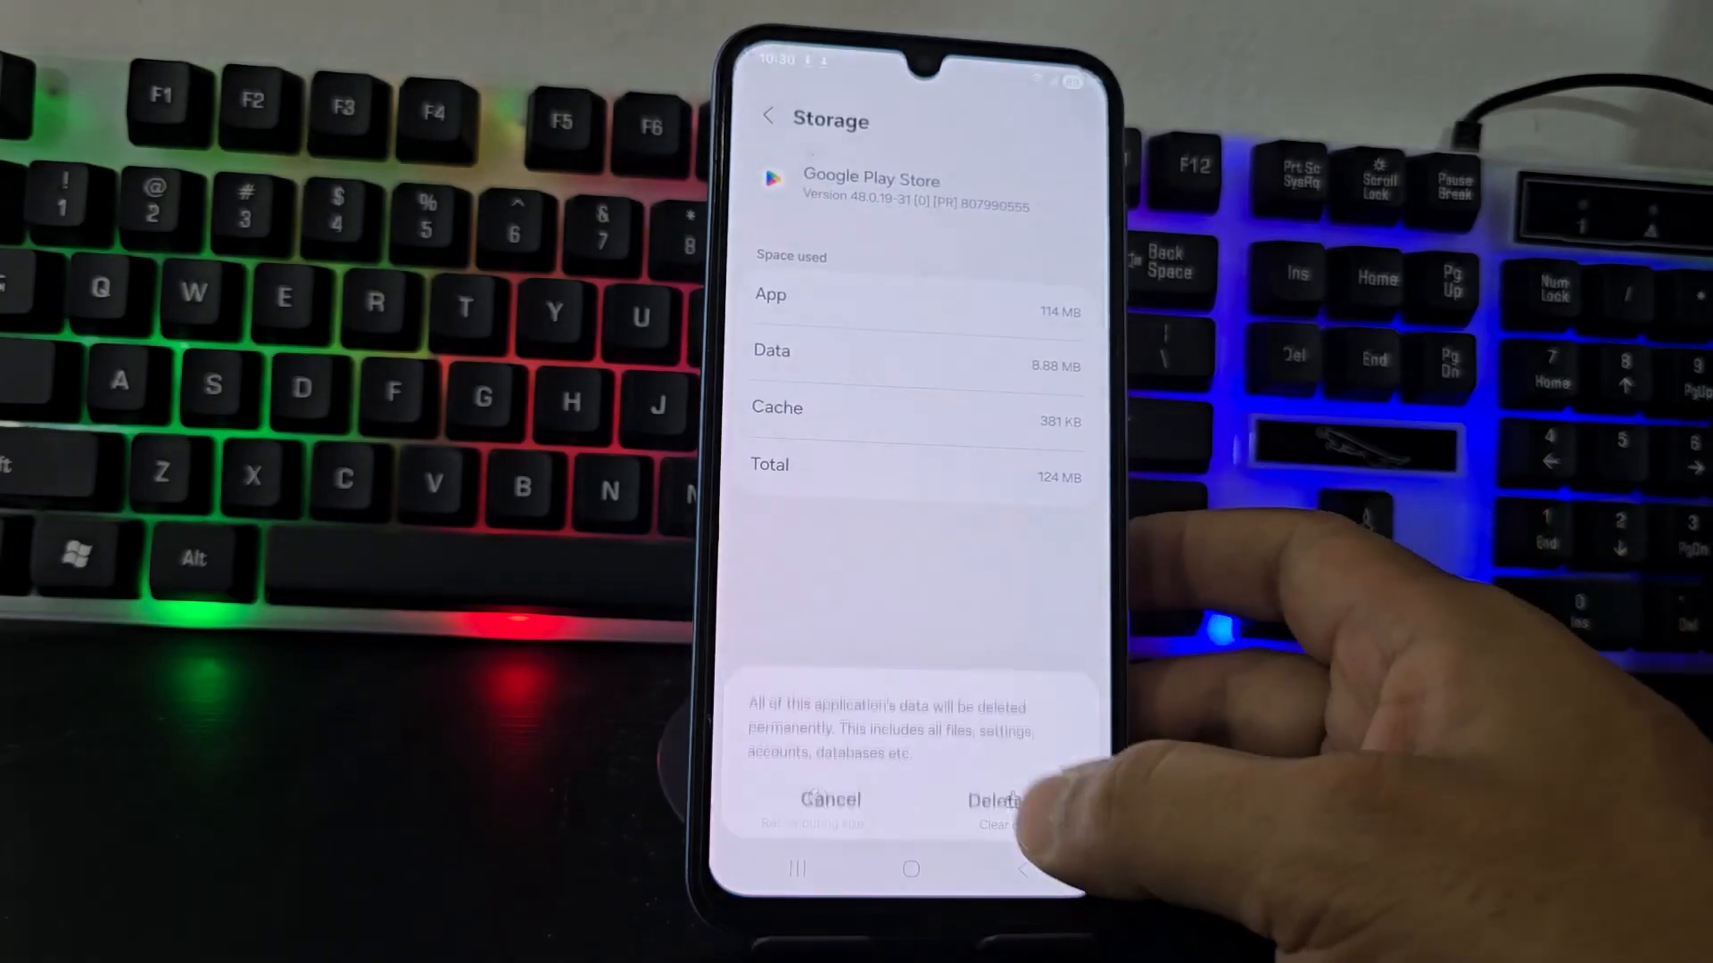
pyautogui.click(992, 799)
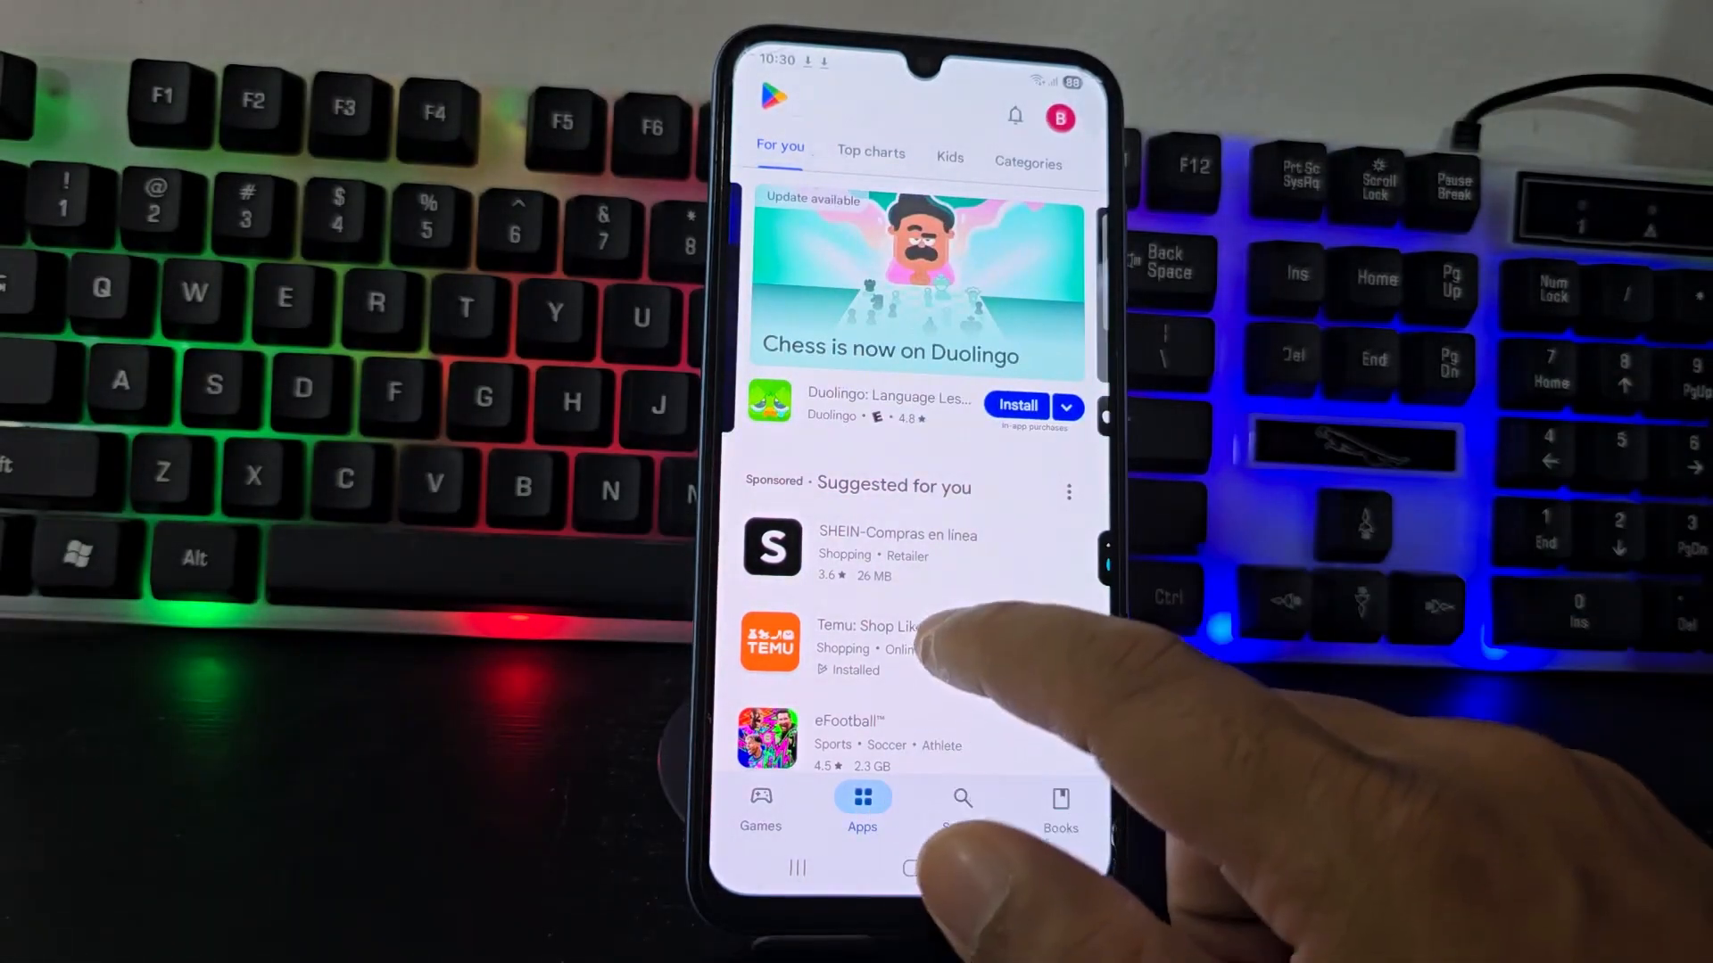
pyautogui.click(911, 869)
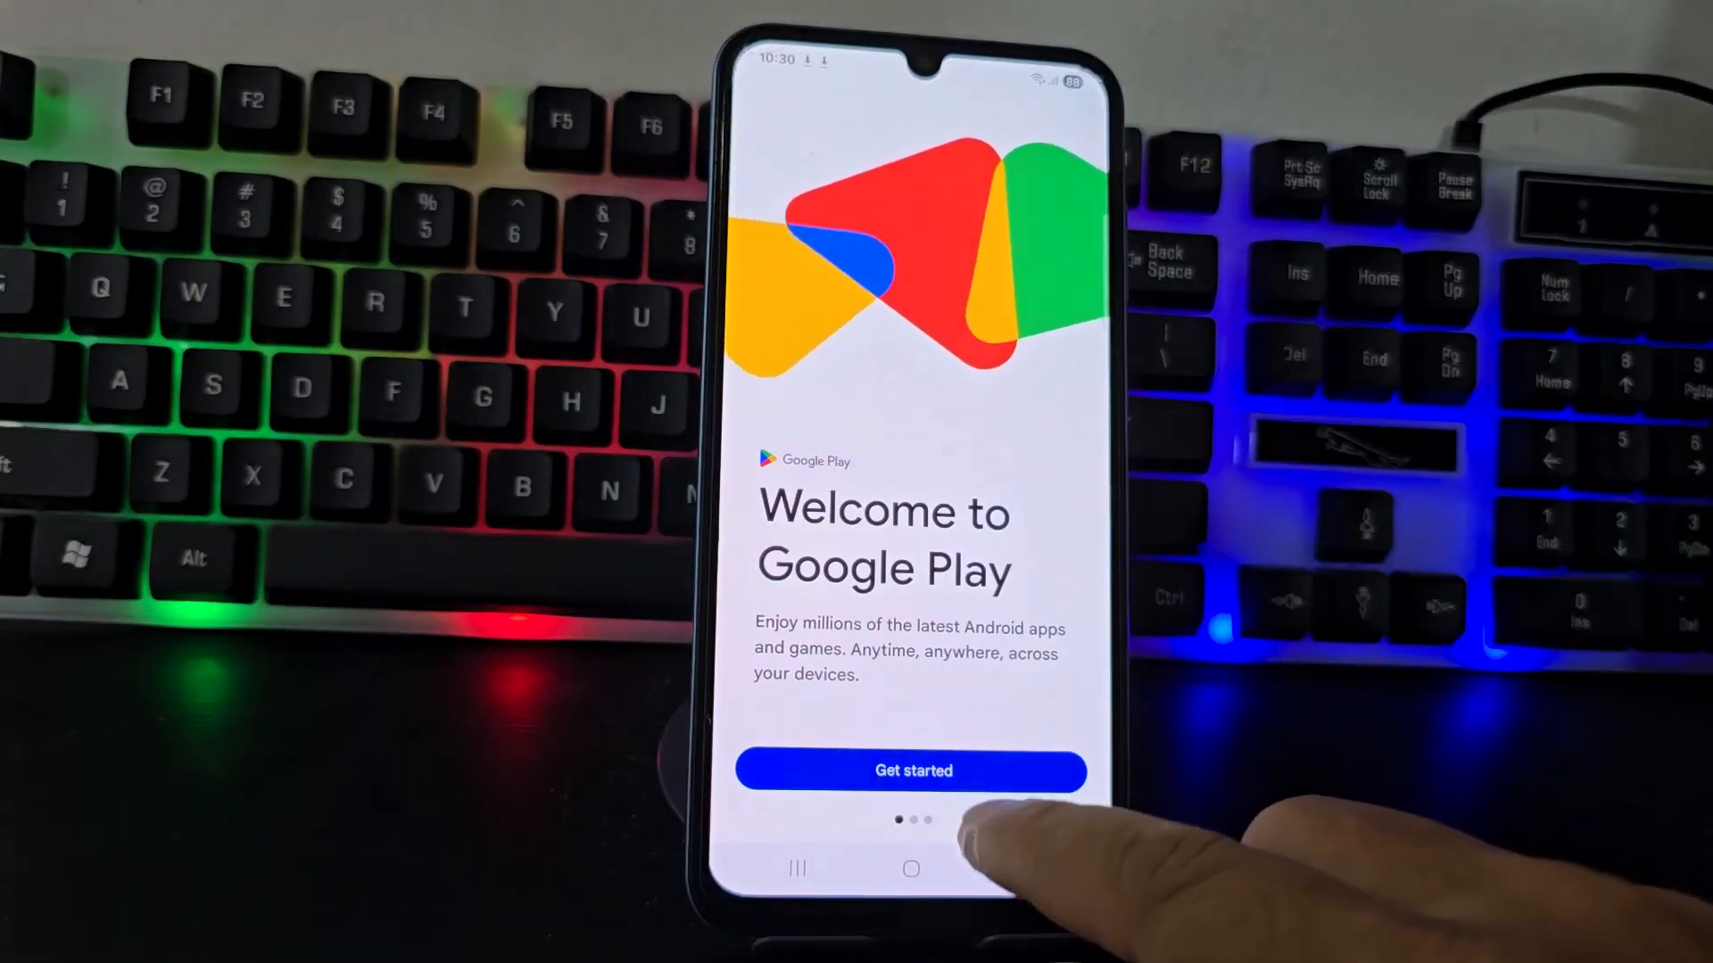
pyautogui.click(910, 771)
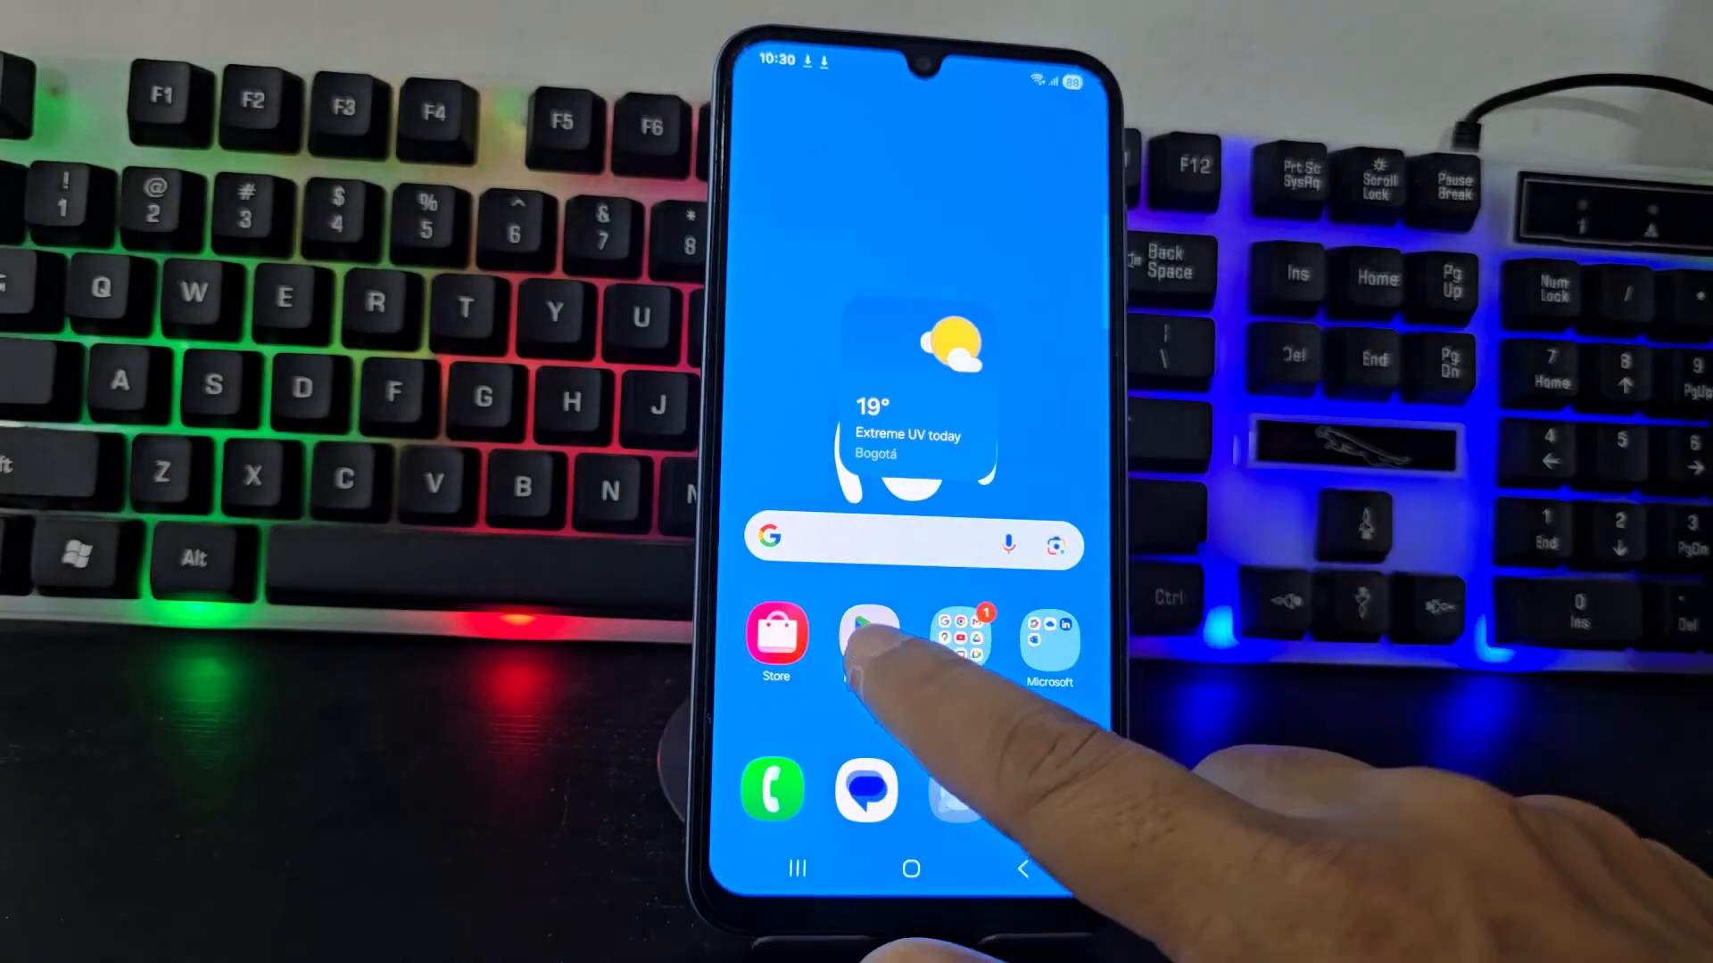
pyautogui.click(867, 642)
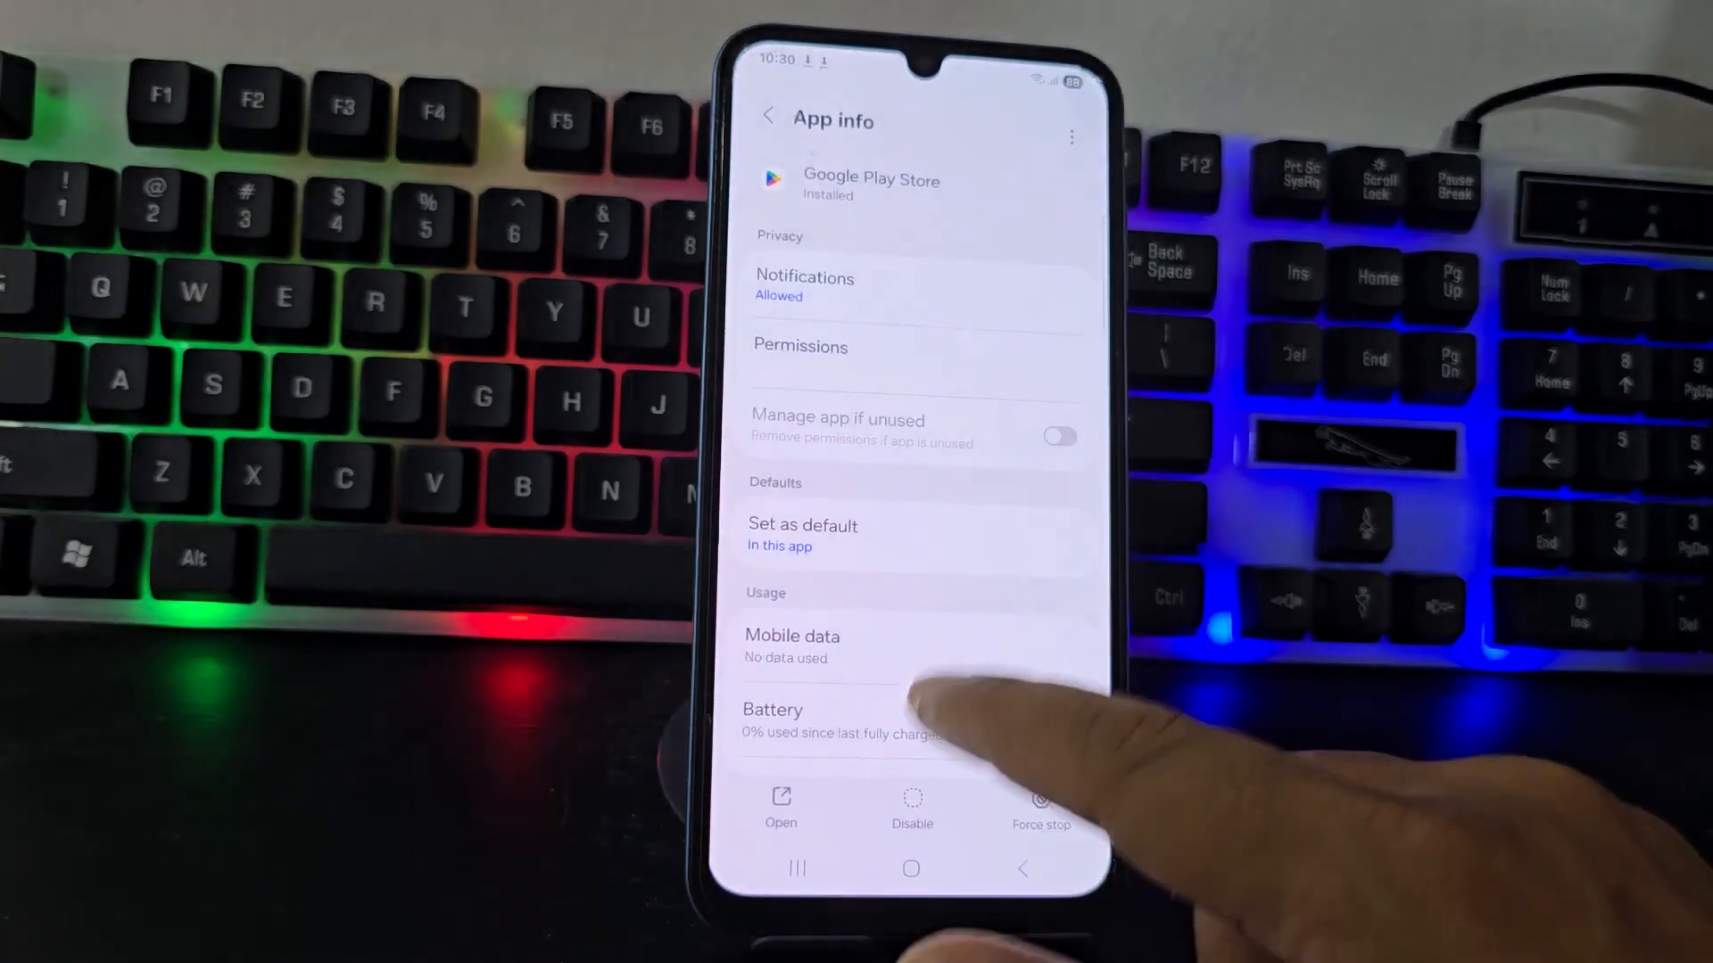
pyautogui.scroll(3)
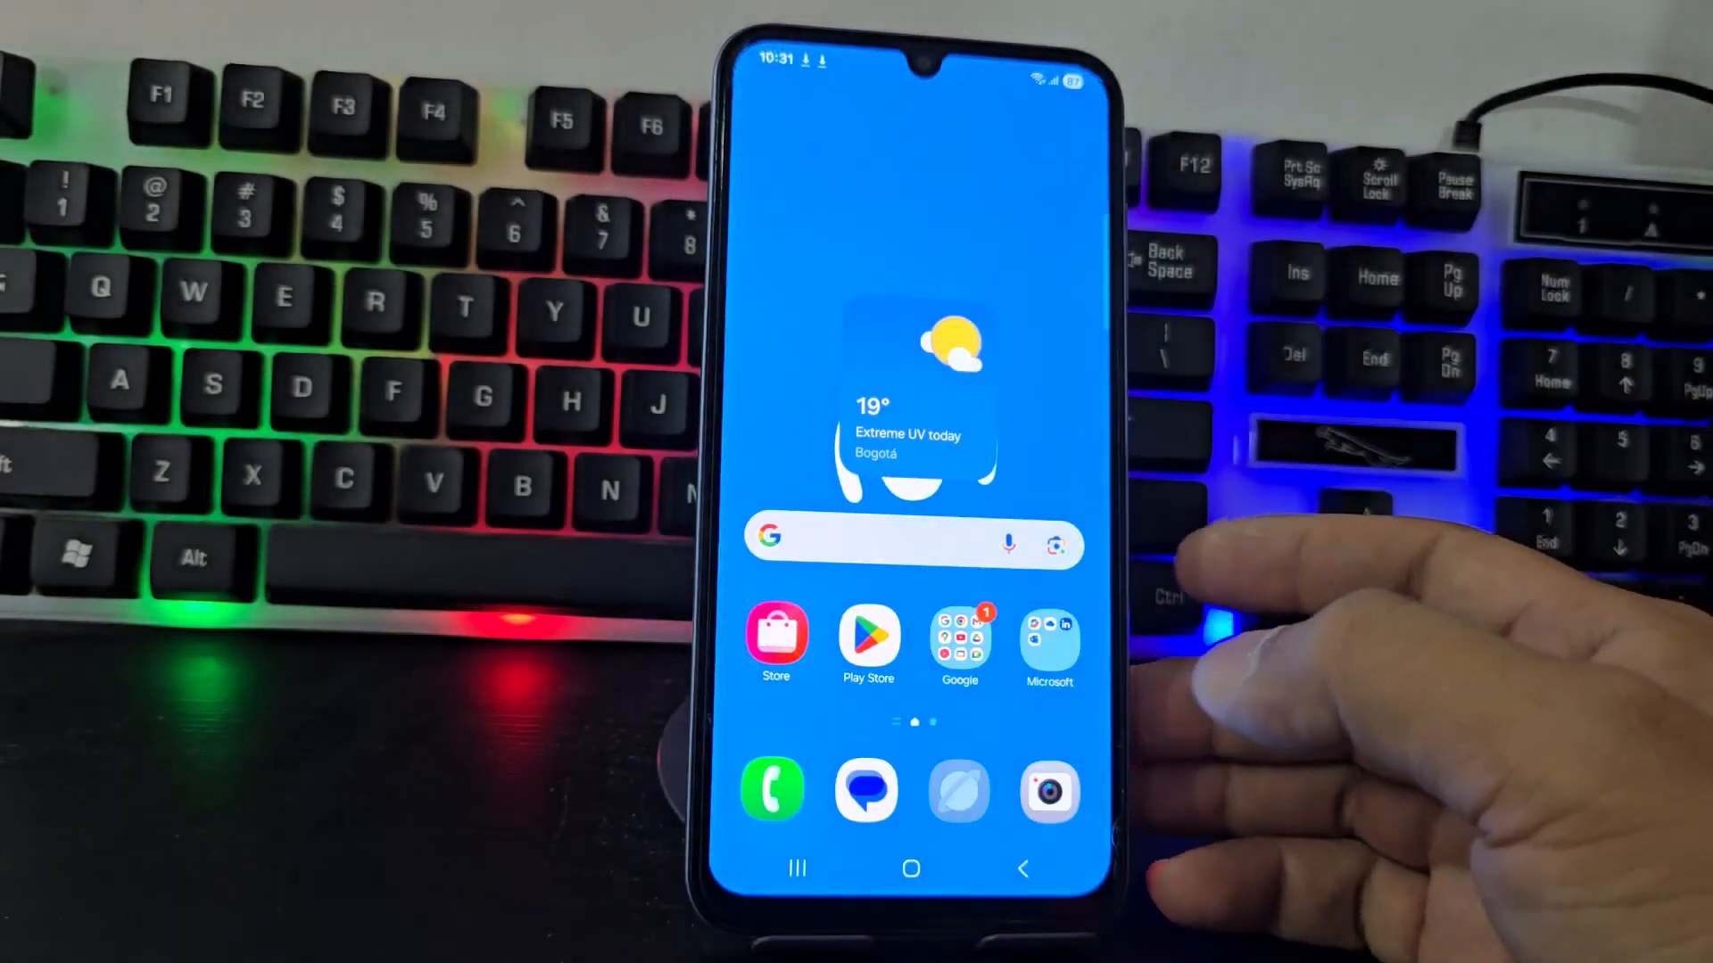
# Swipe up to the app drawer and launch Settings.
pyautogui.scroll(3)
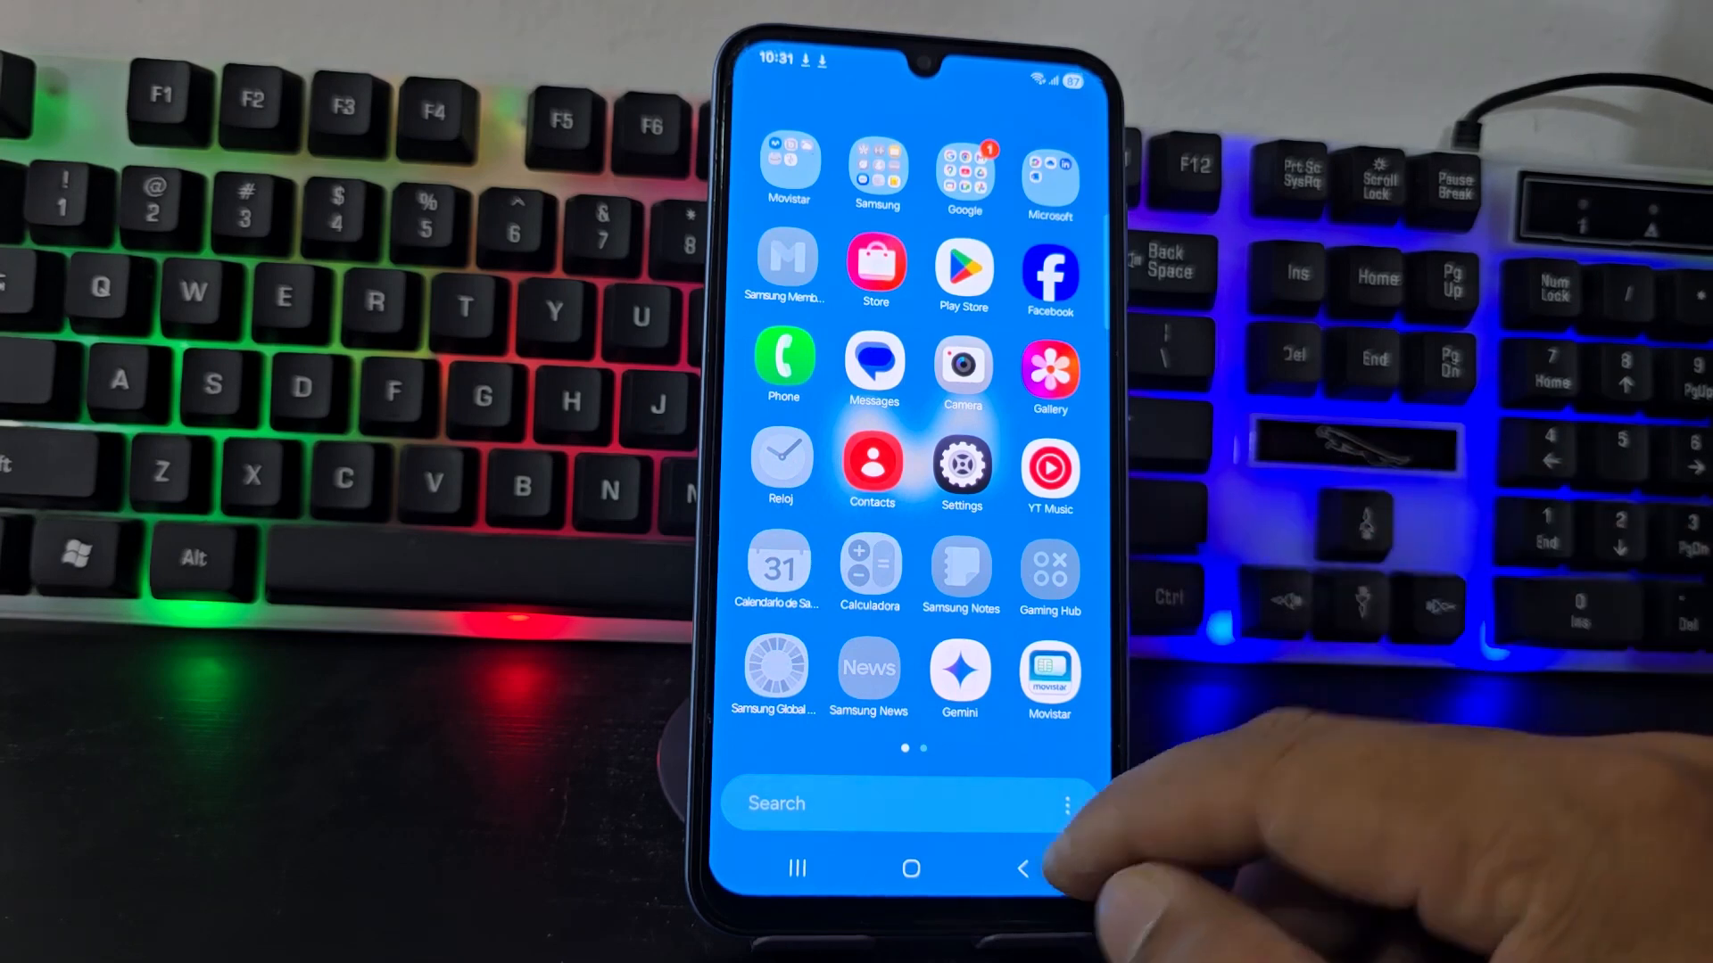
pyautogui.click(910, 869)
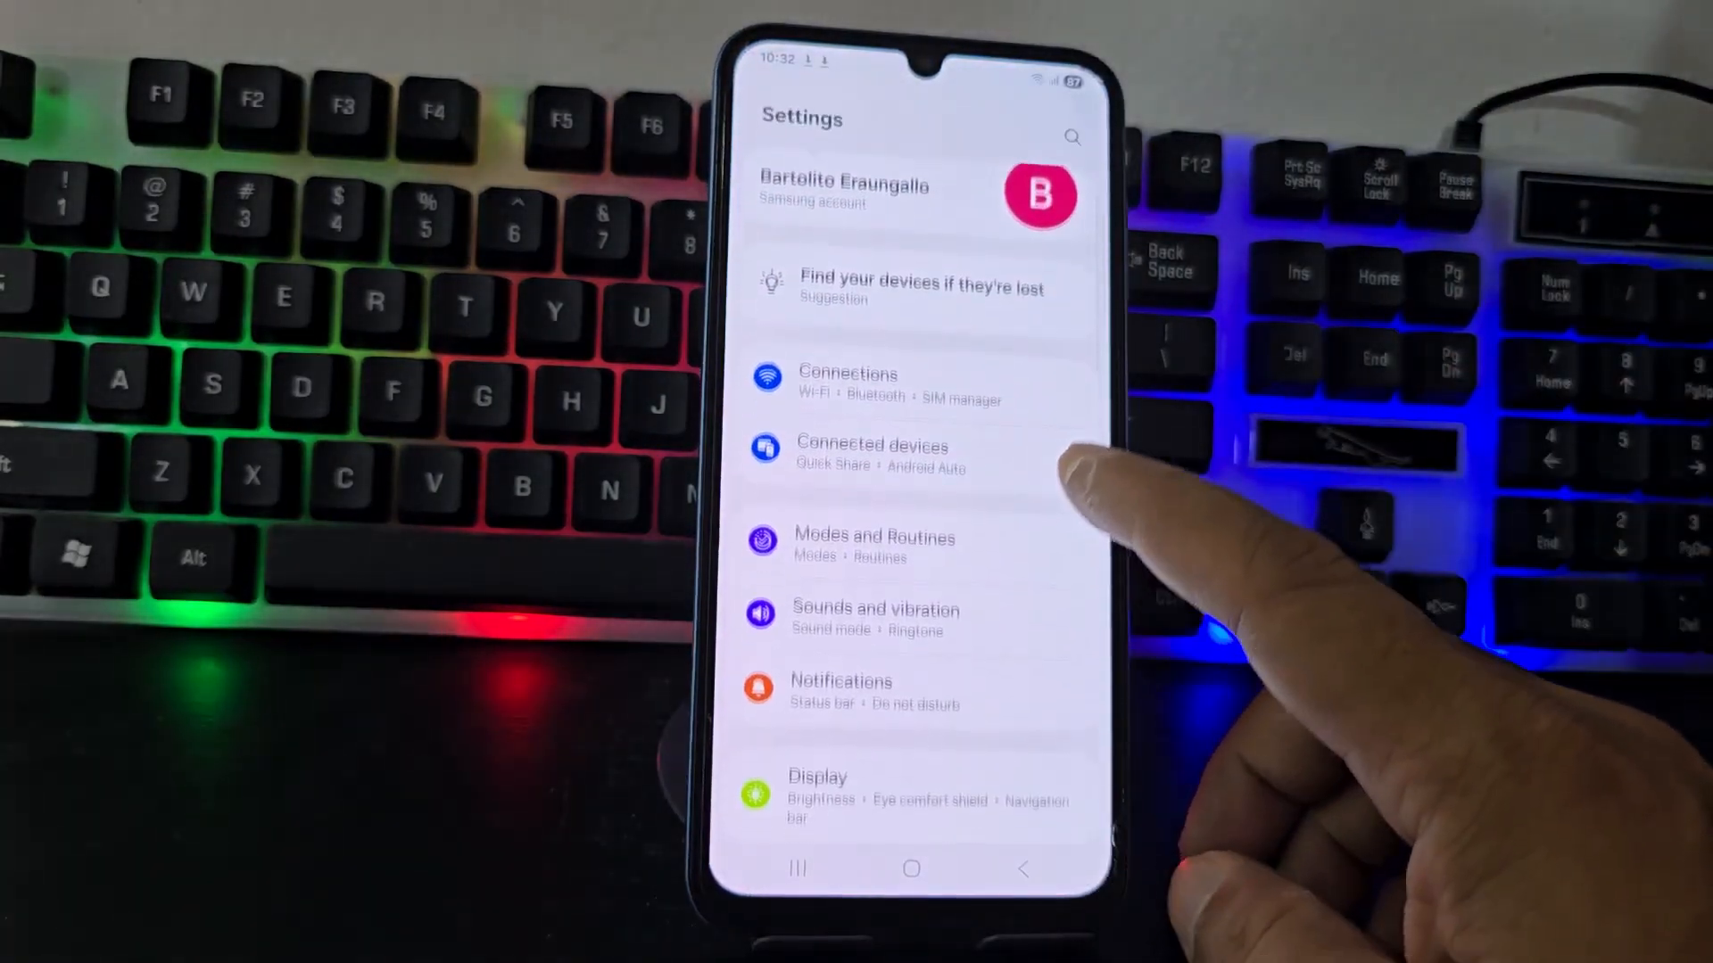
# Scroll down the Settings list and enter Accounts and backup.
pyautogui.scroll(3)
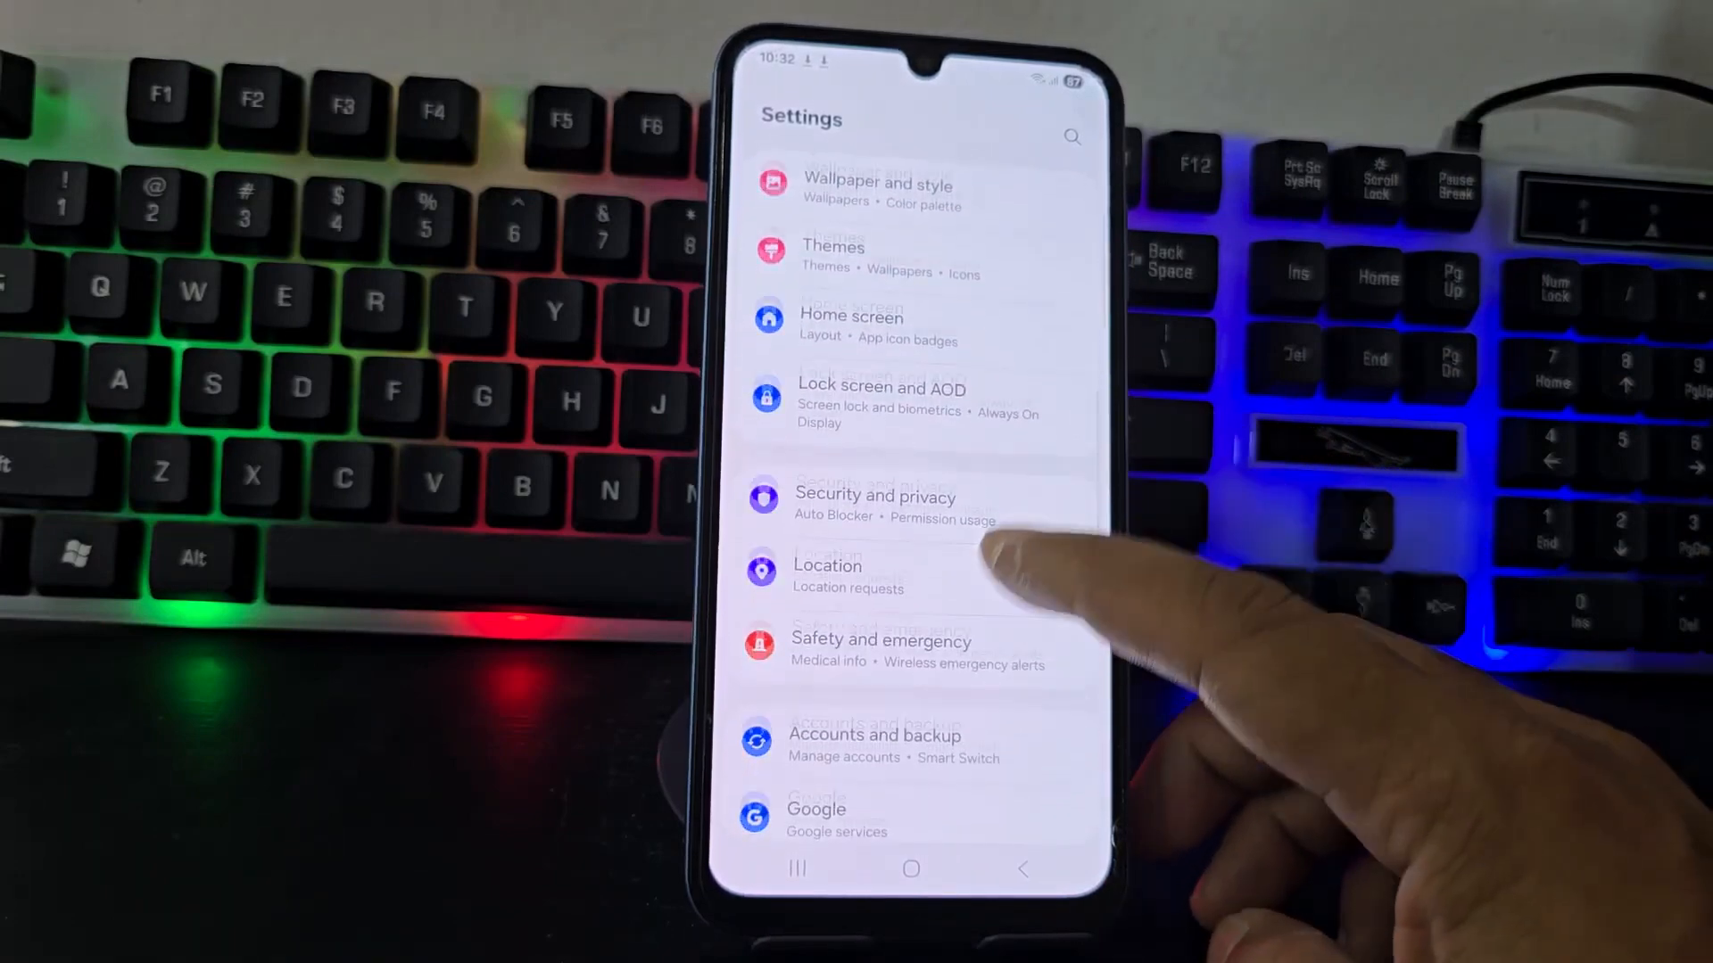
pyautogui.scroll(3)
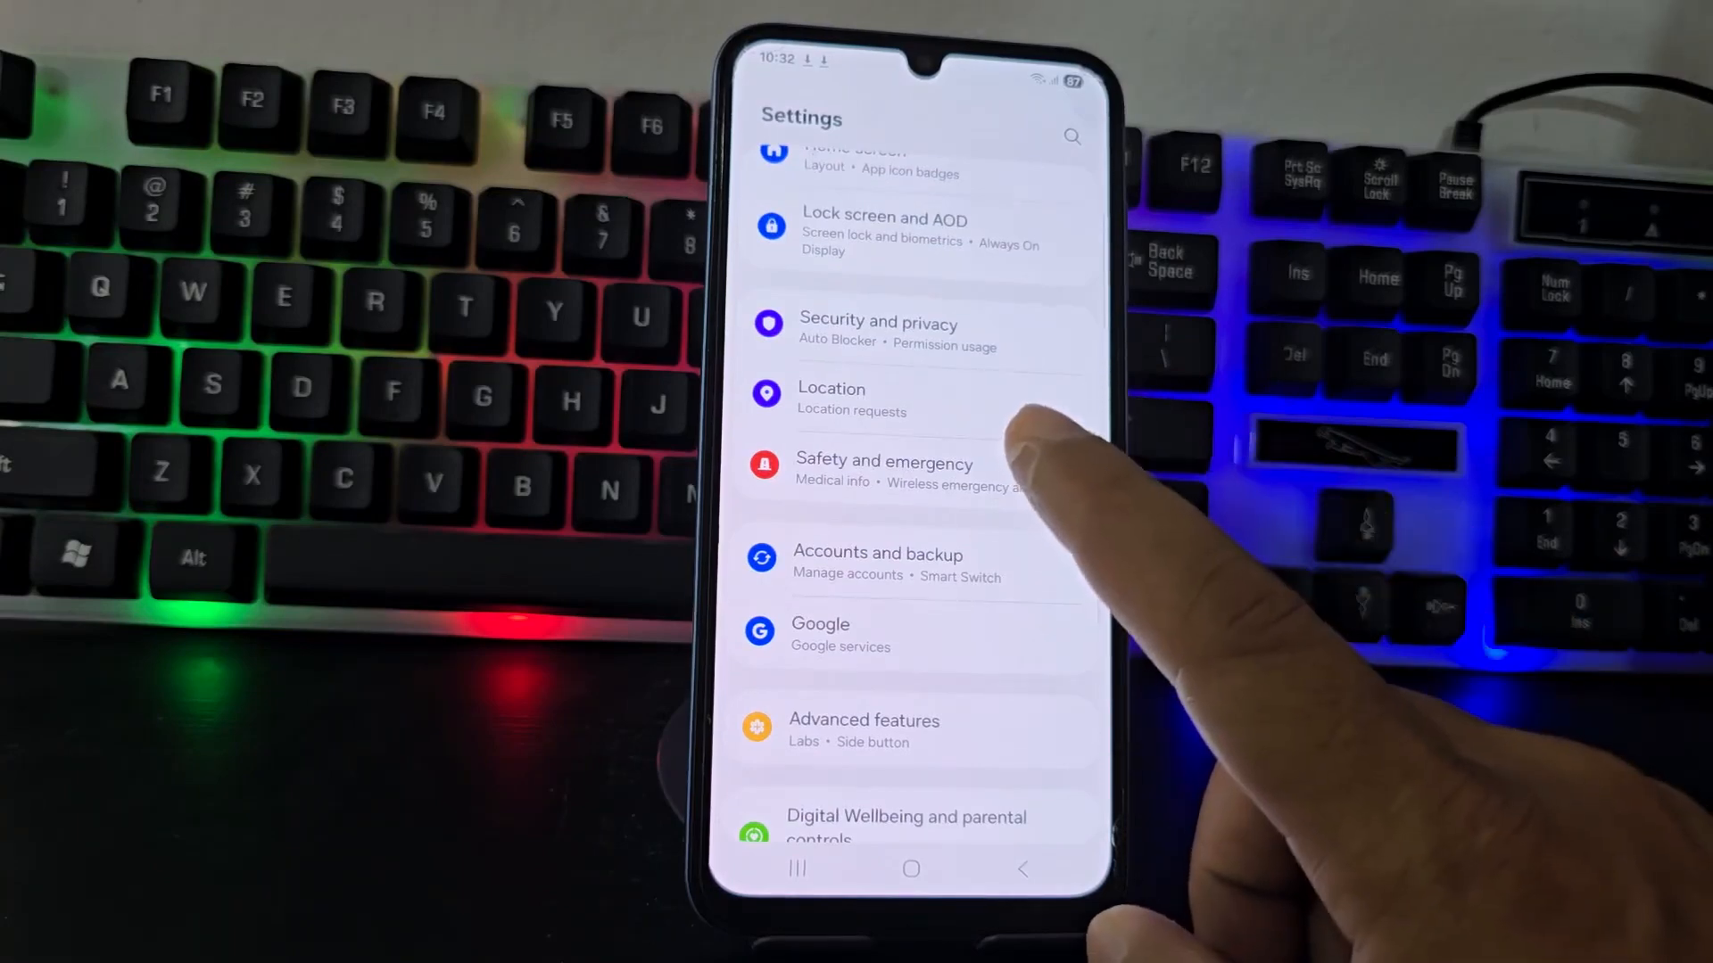
pyautogui.click(878, 553)
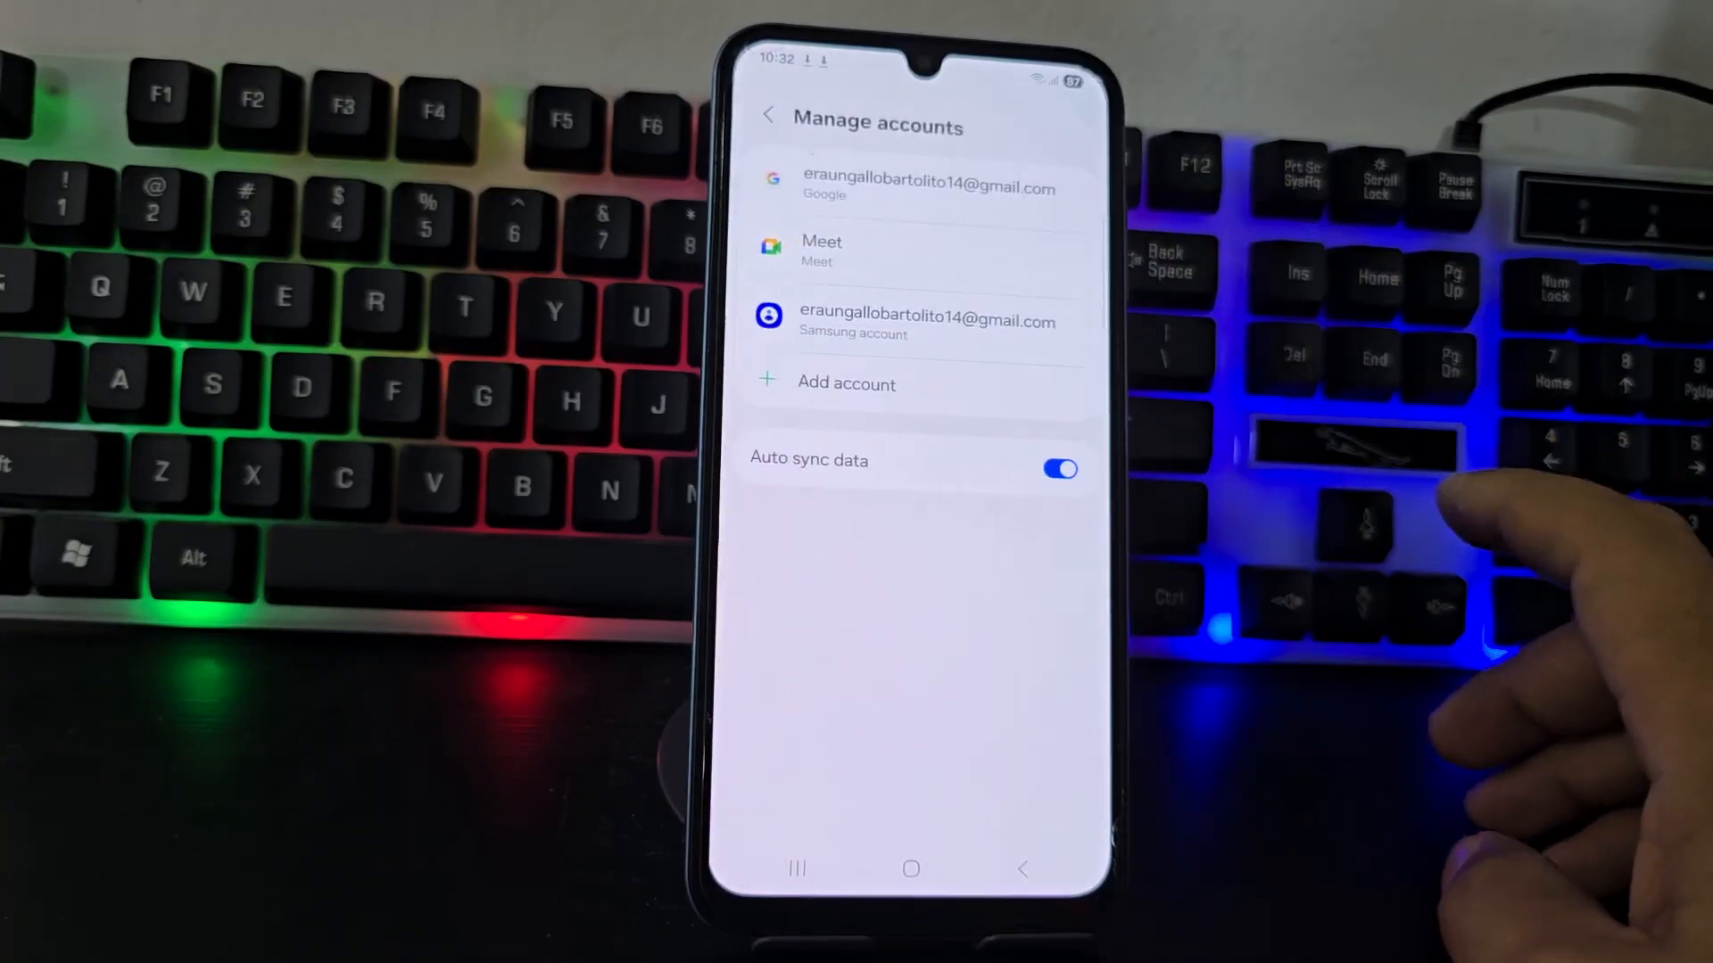
# Select the Google account from Manage accounts to reach the Google Account home.
pyautogui.click(927, 188)
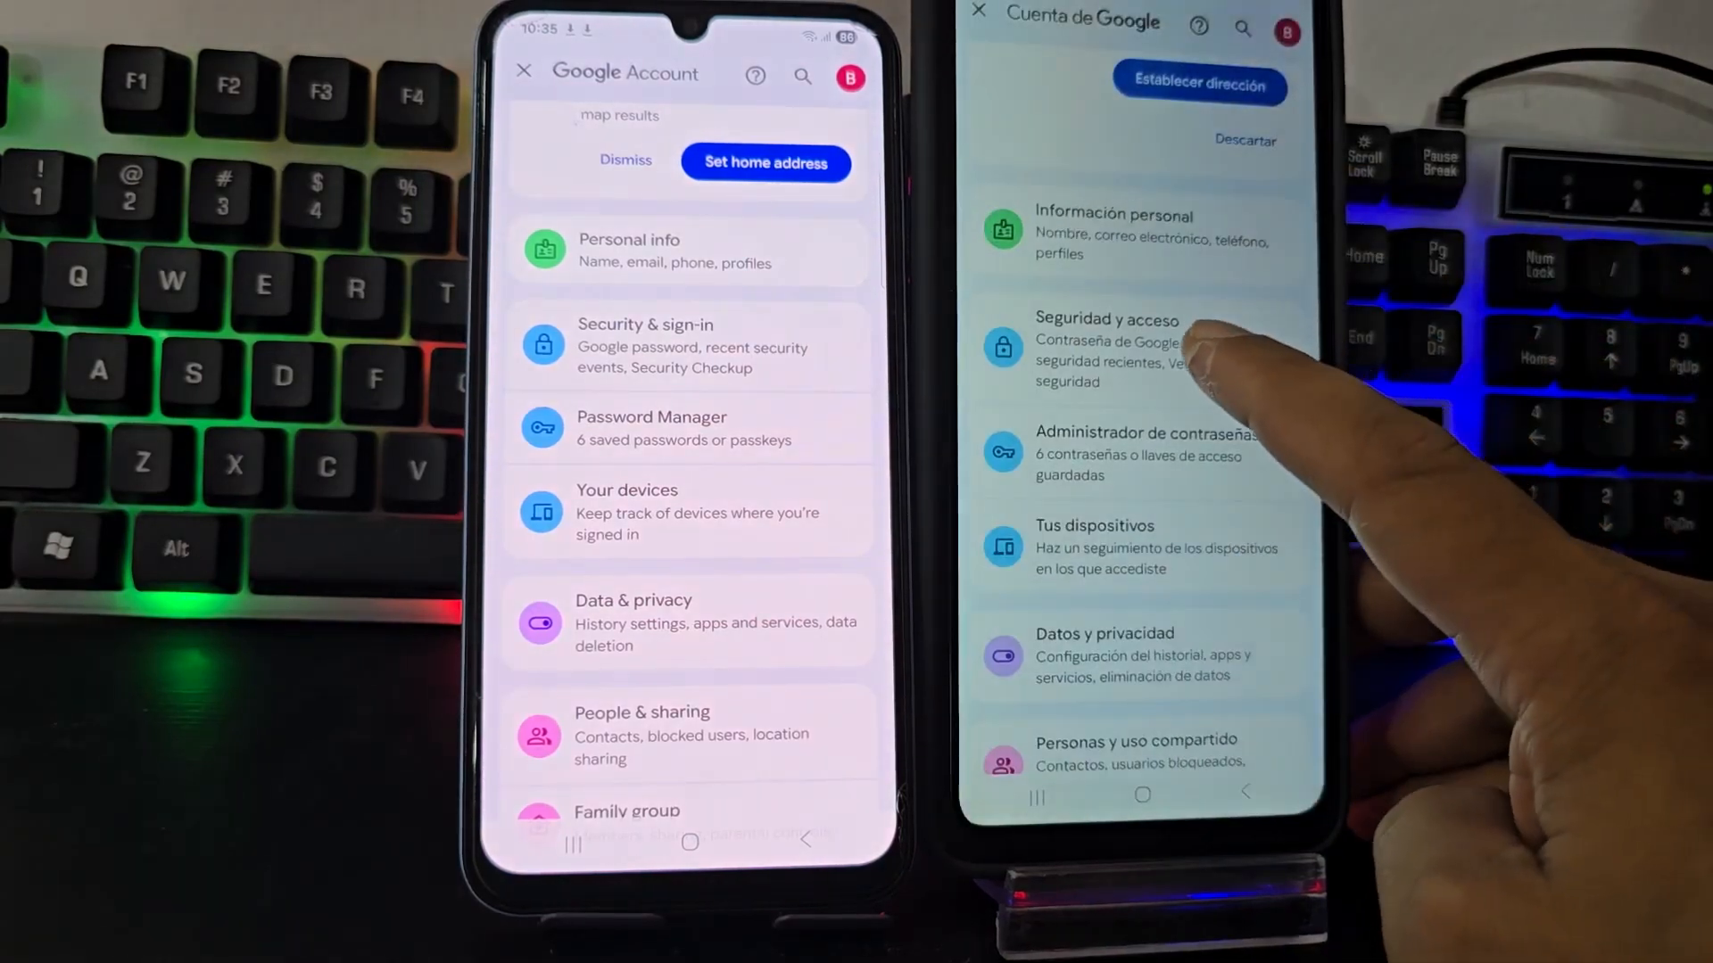
# Enter Seguridad y acceso on the second phone and scroll to Omitir la contraseña cuando sea posible.
pyautogui.click(1106, 350)
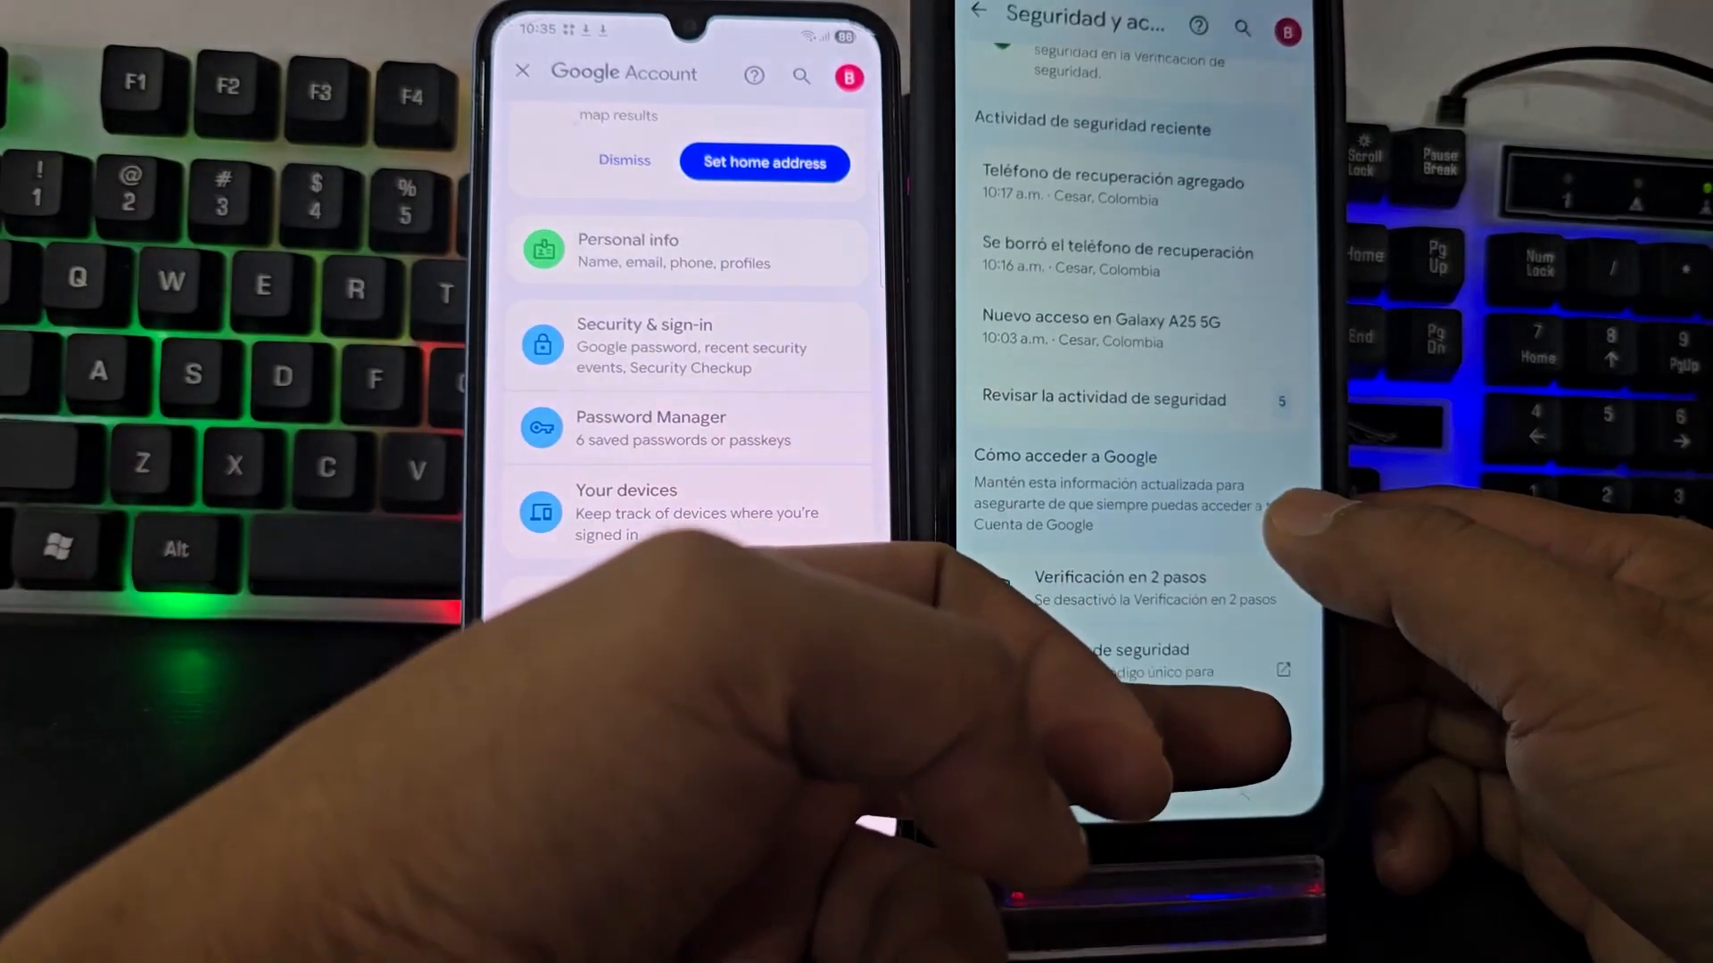
pyautogui.scroll(3)
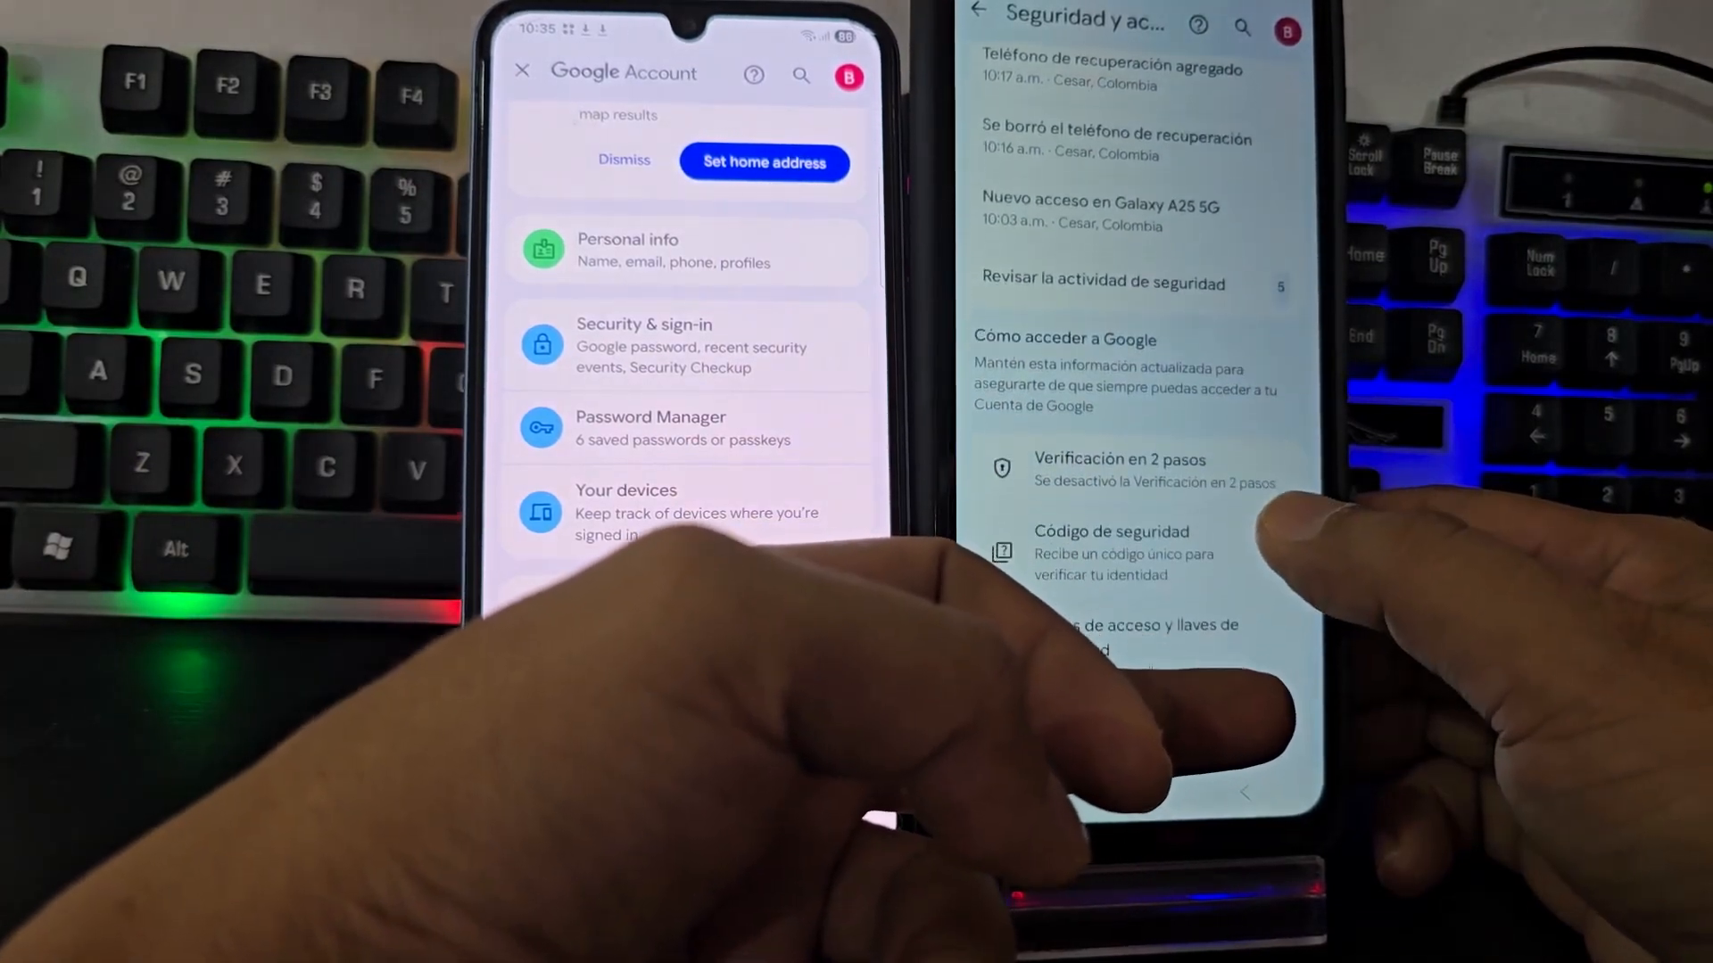
pyautogui.scroll(3)
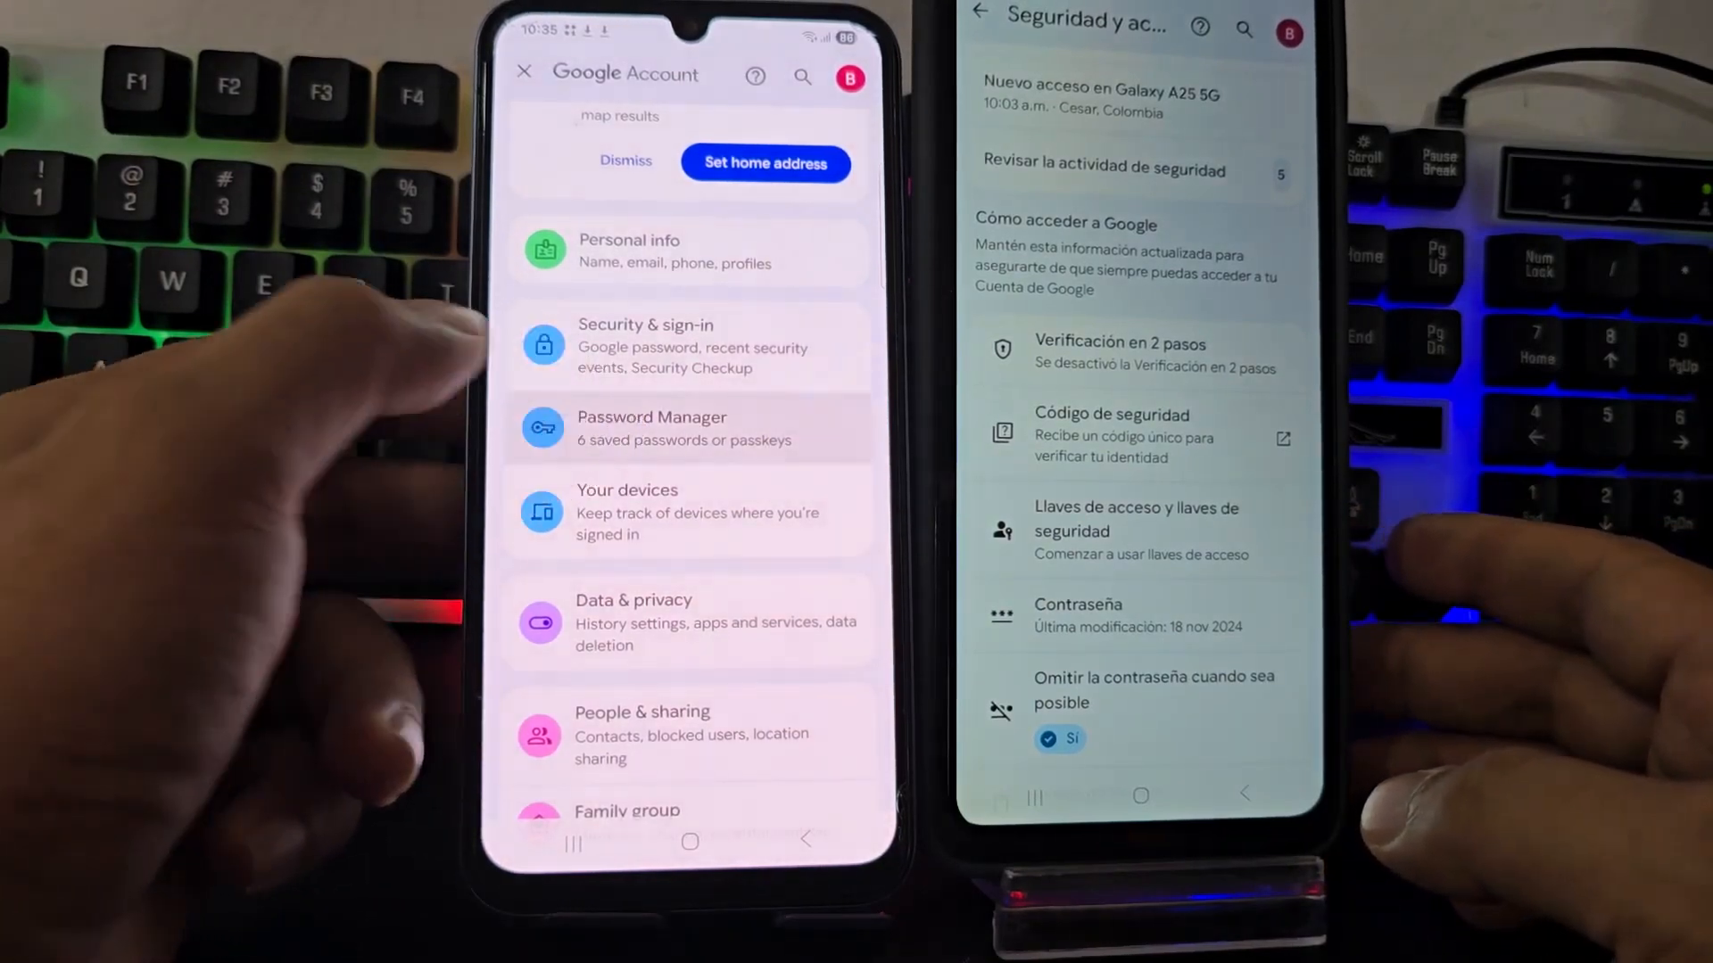
# Enter Security & sign-in on the first phone and scroll to 'Skip password when possible' showing On.
pyautogui.click(689, 427)
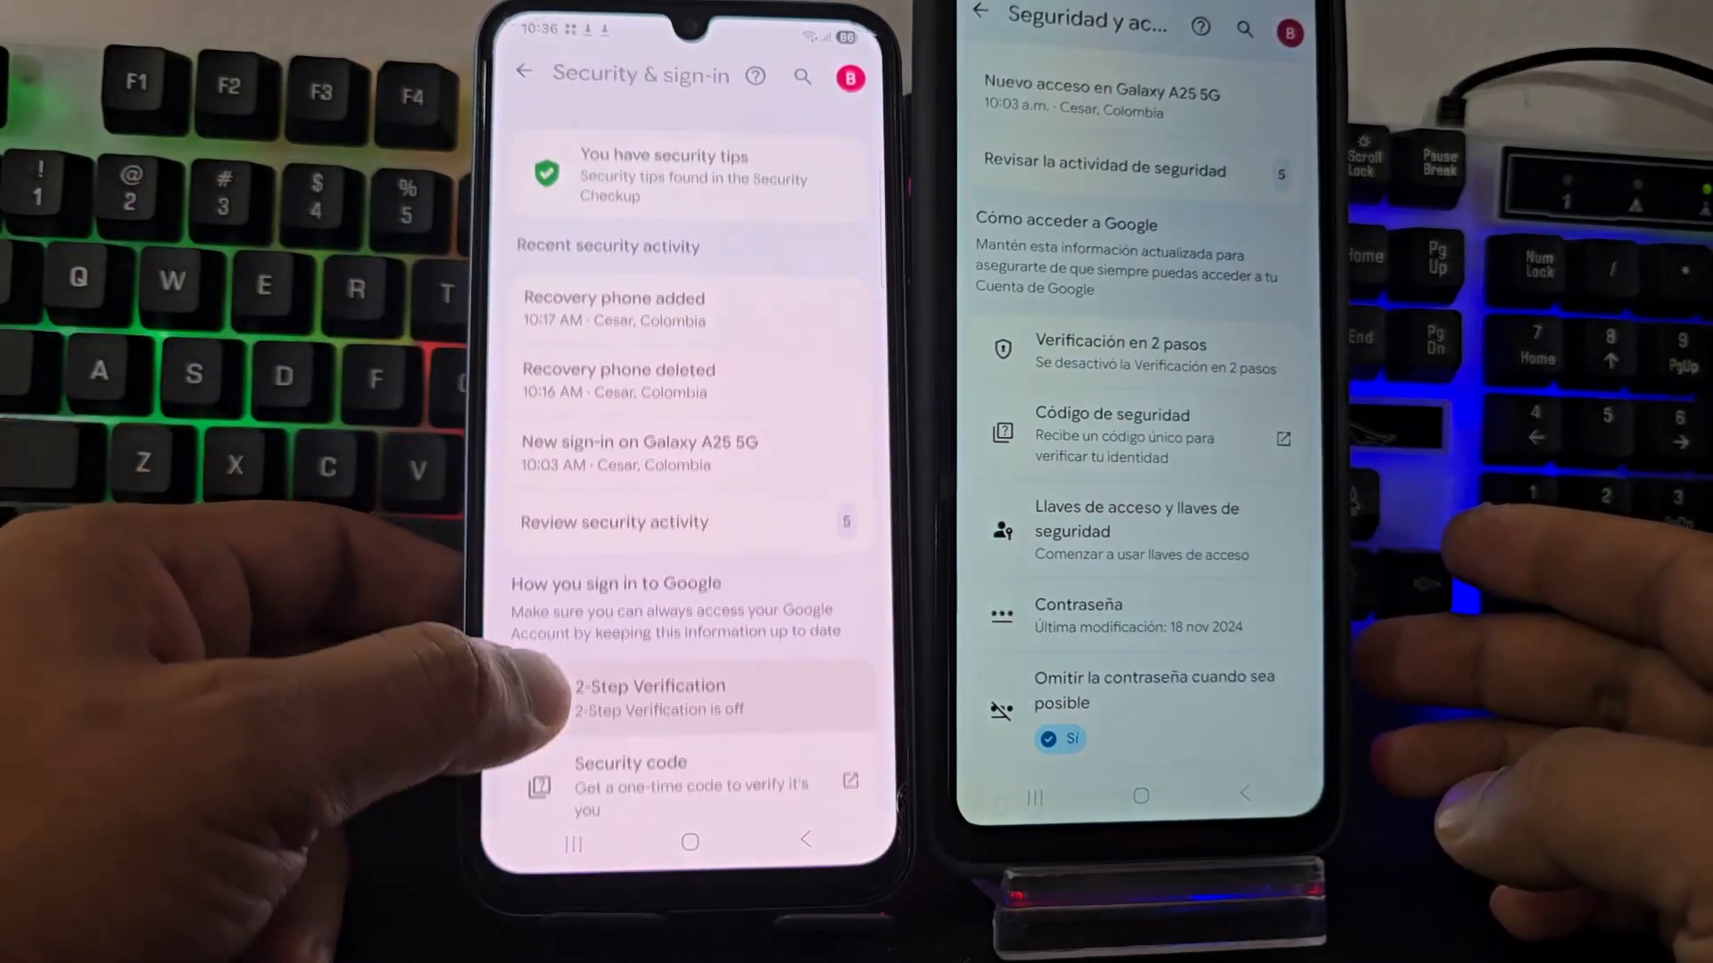
pyautogui.scroll(3)
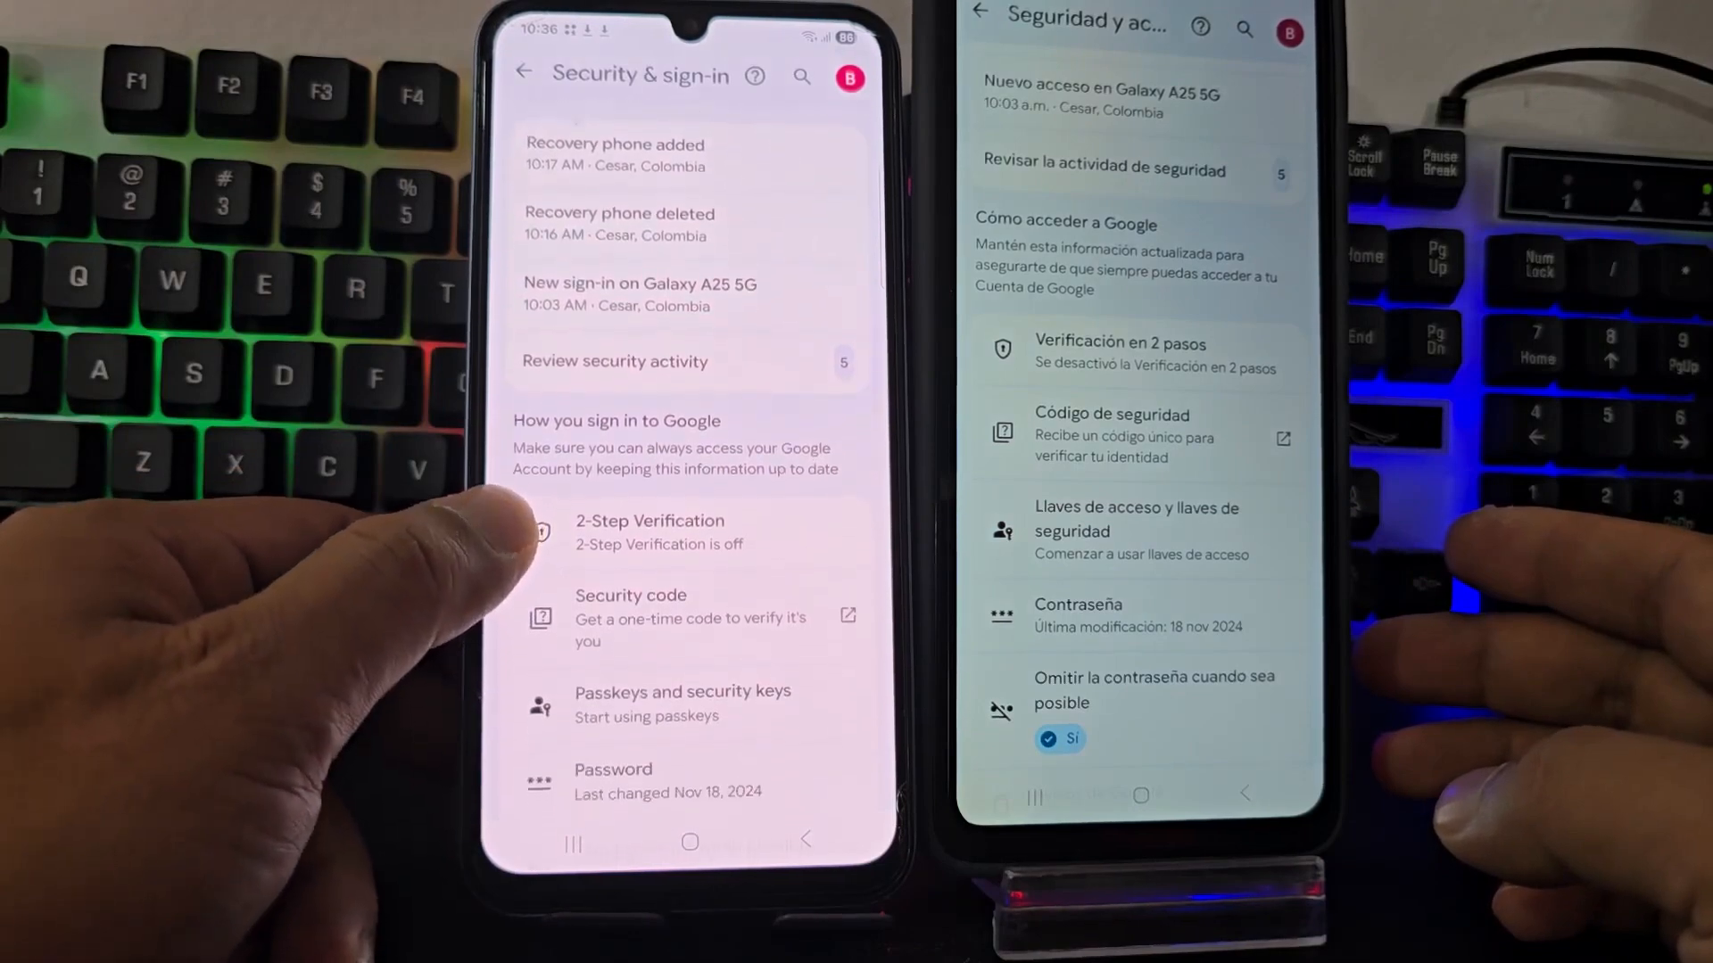
pyautogui.scroll(3)
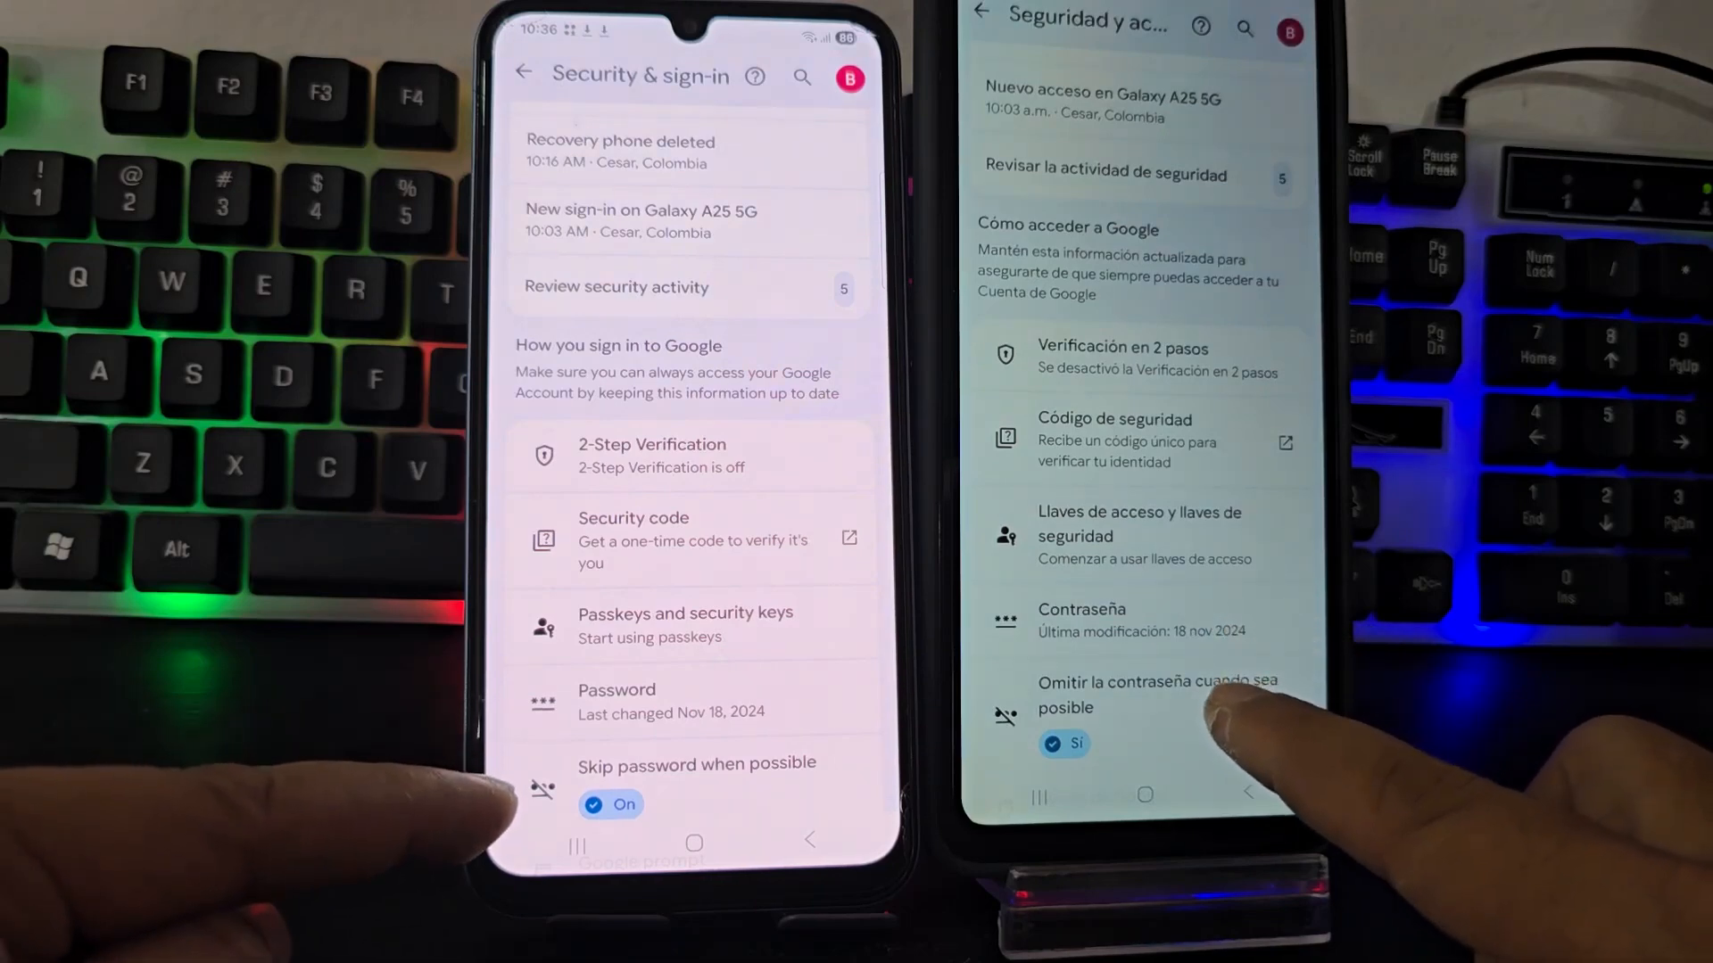
pyautogui.moveTo(1256, 721)
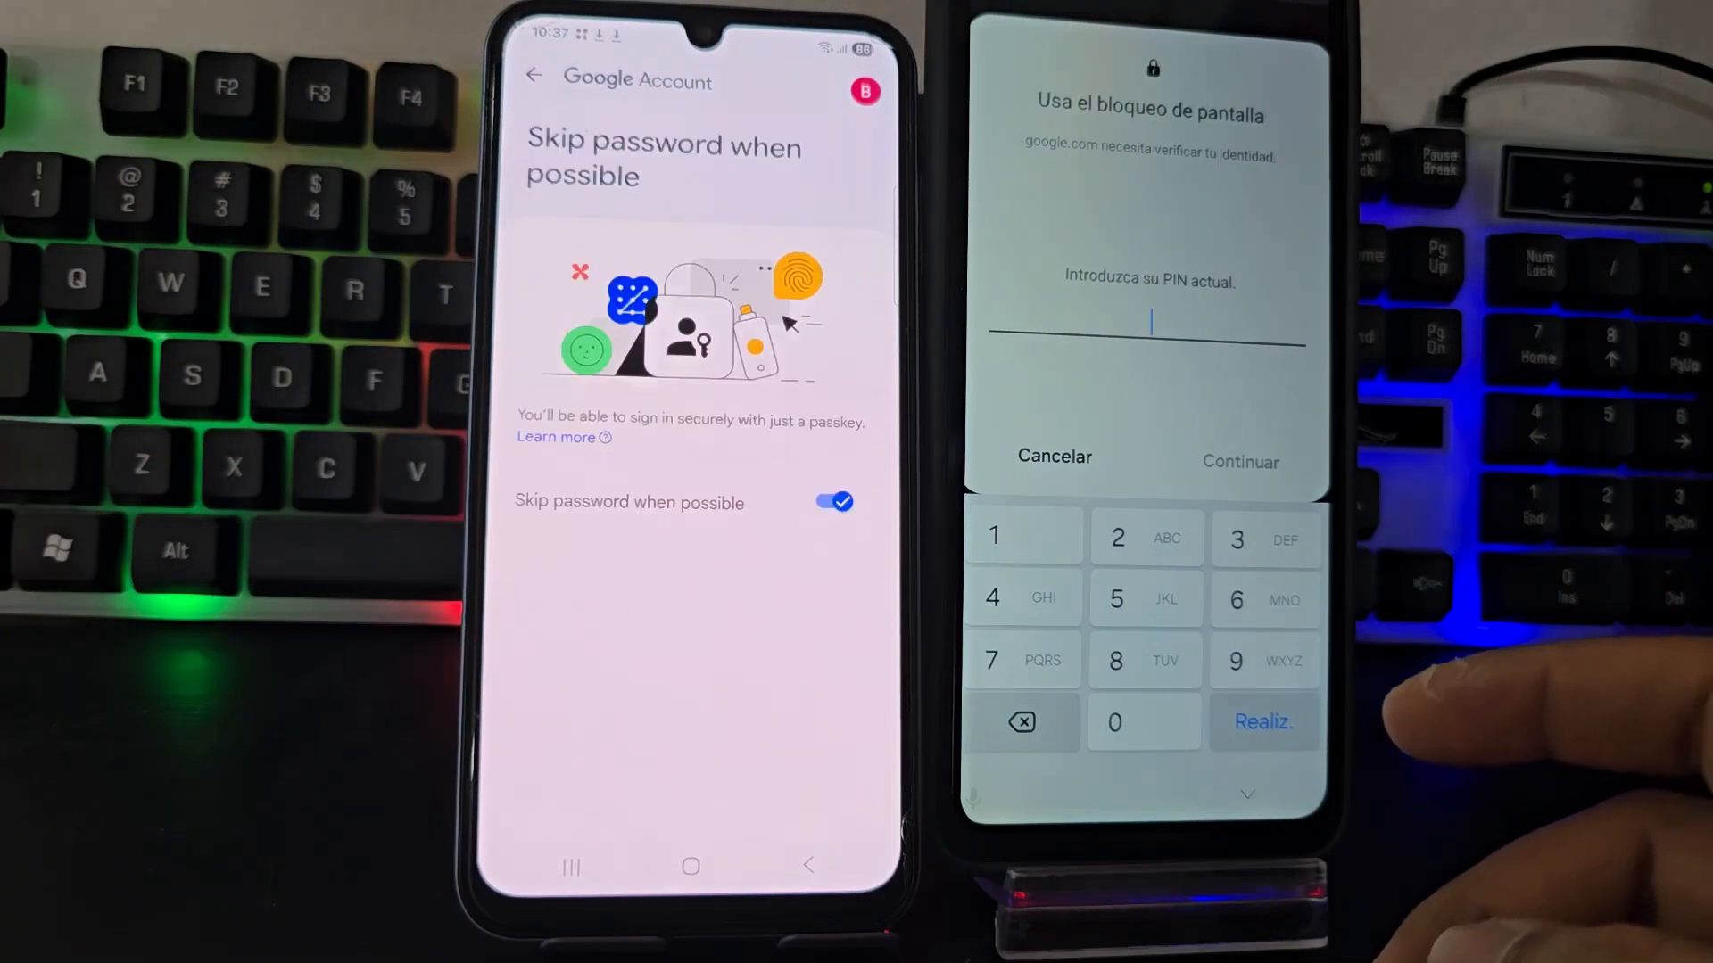
pyautogui.moveTo(1475, 710)
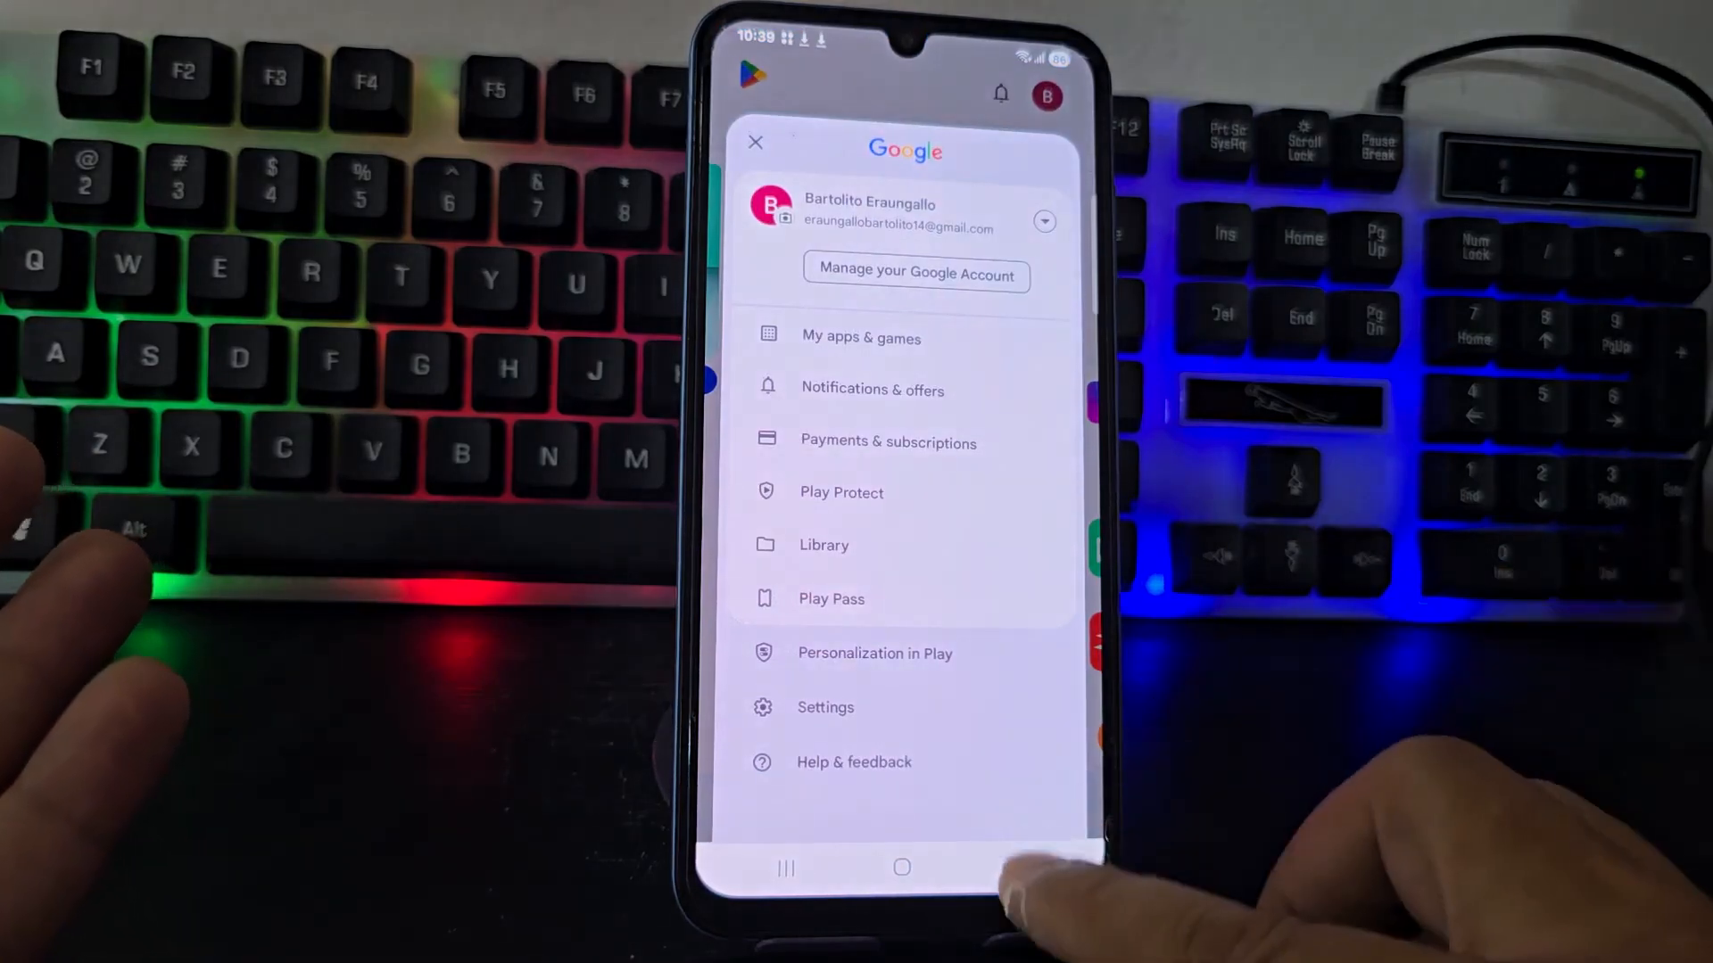
# Close the Play Store account menu to show the Apps home feed.
pyautogui.click(755, 142)
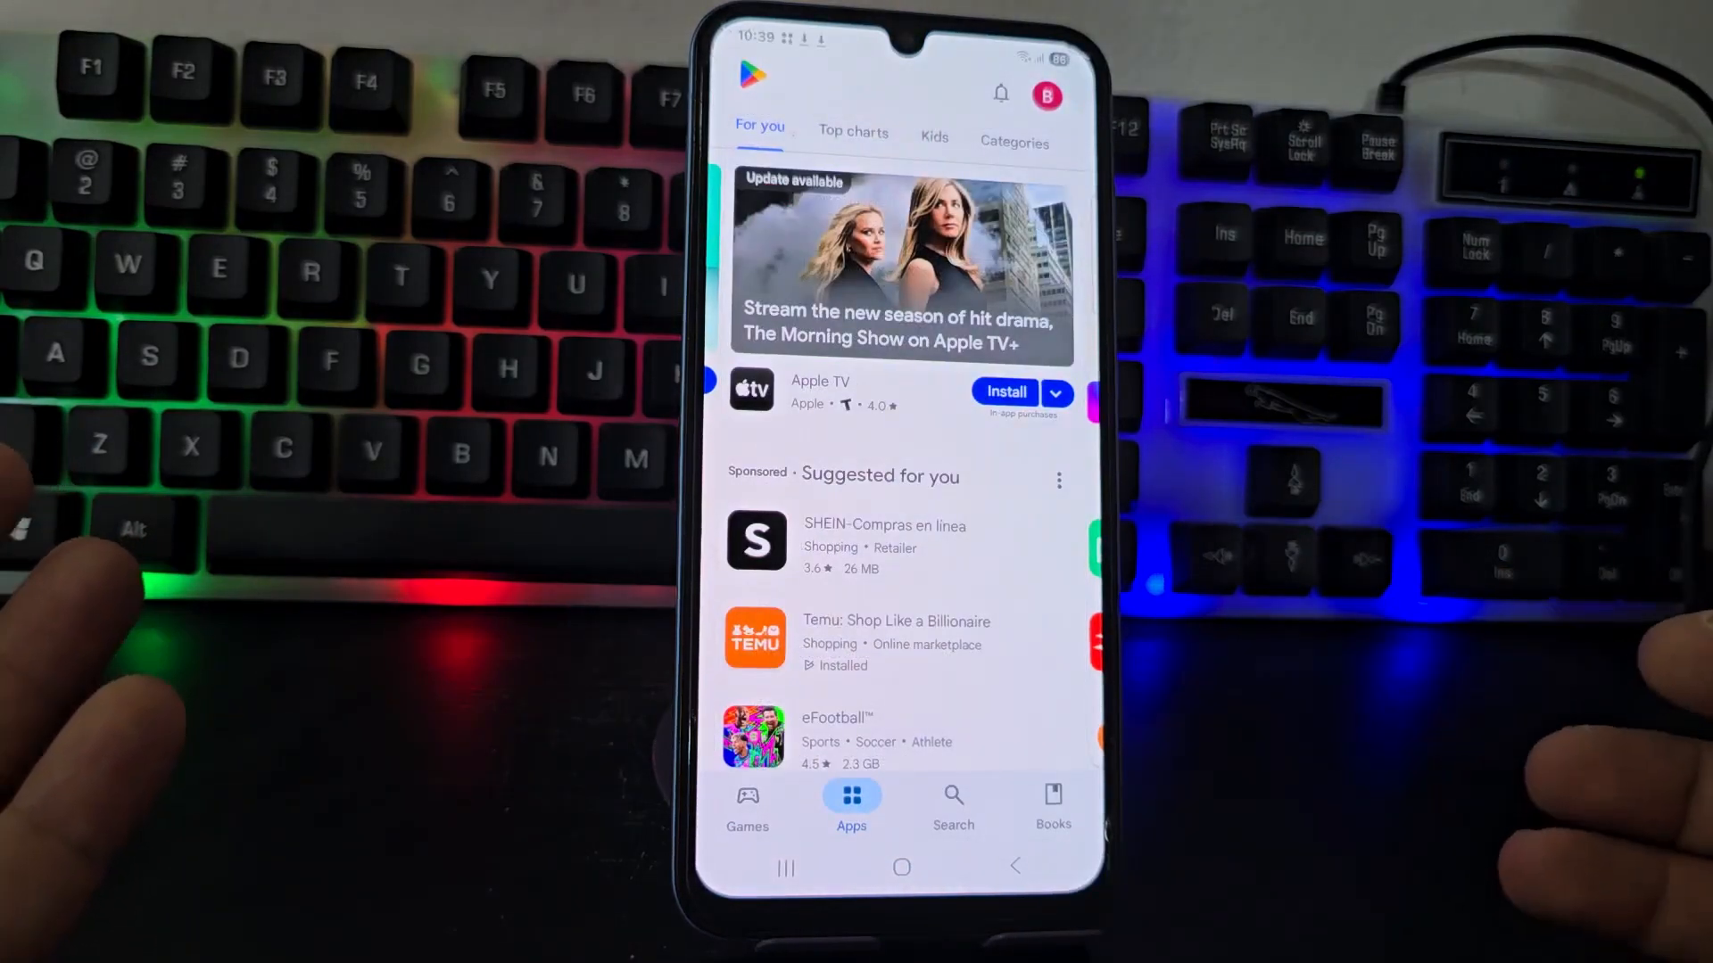